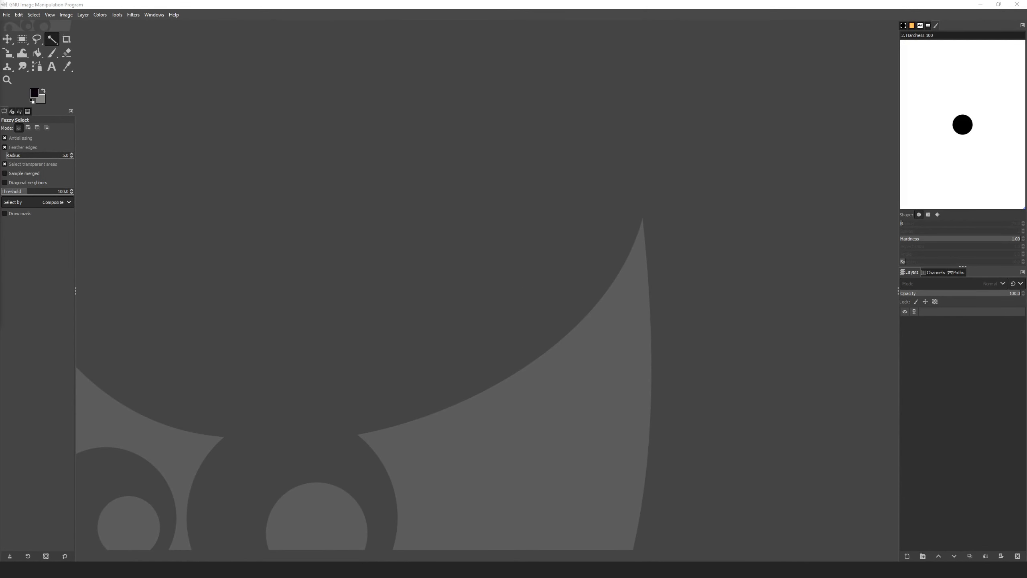
Step: Open the Blender Tutorials folder showing Leaf1–Leaf4.png in File Explorer
left_click(280, 233)
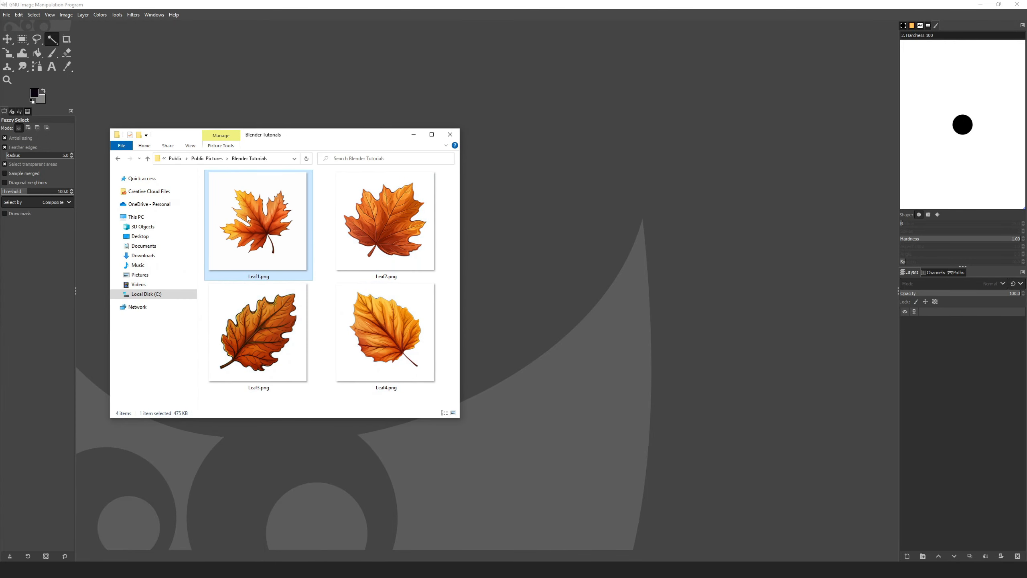
mouse_move(419, 140)
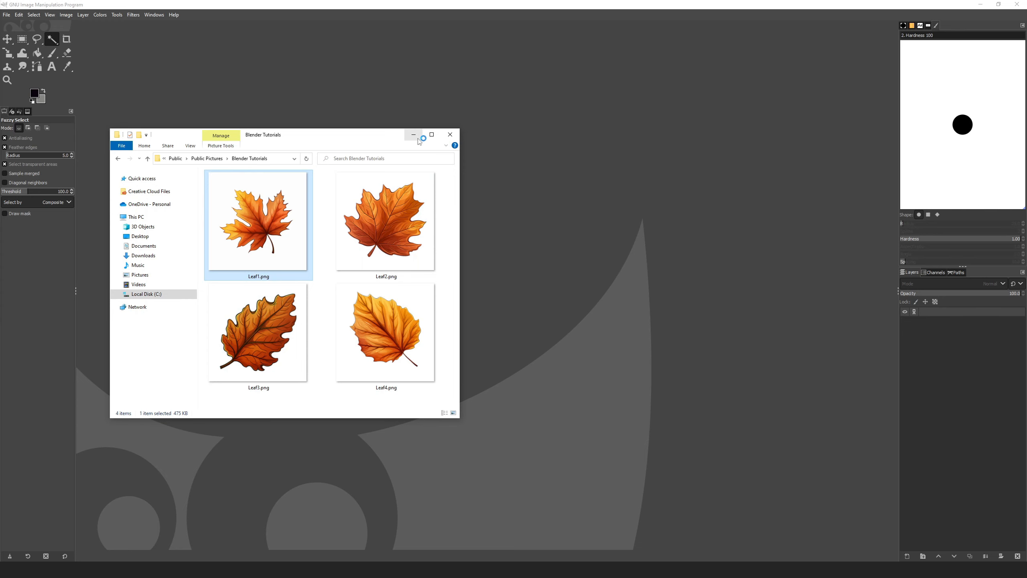
Step: Open Leaf1.png in GIMP, add an alpha channel, and remove its white background
double_click(257, 220)
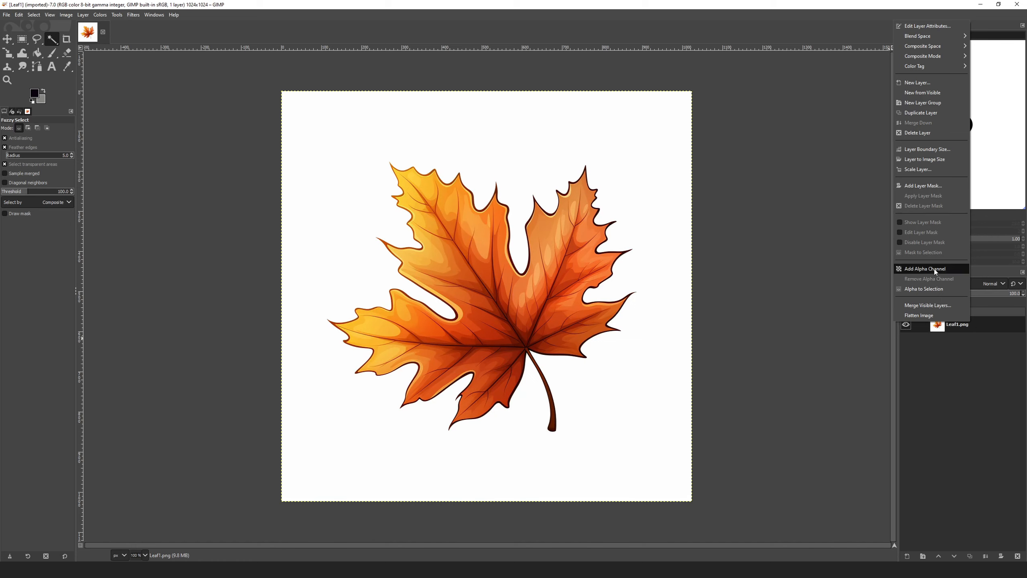
left_click(923, 269)
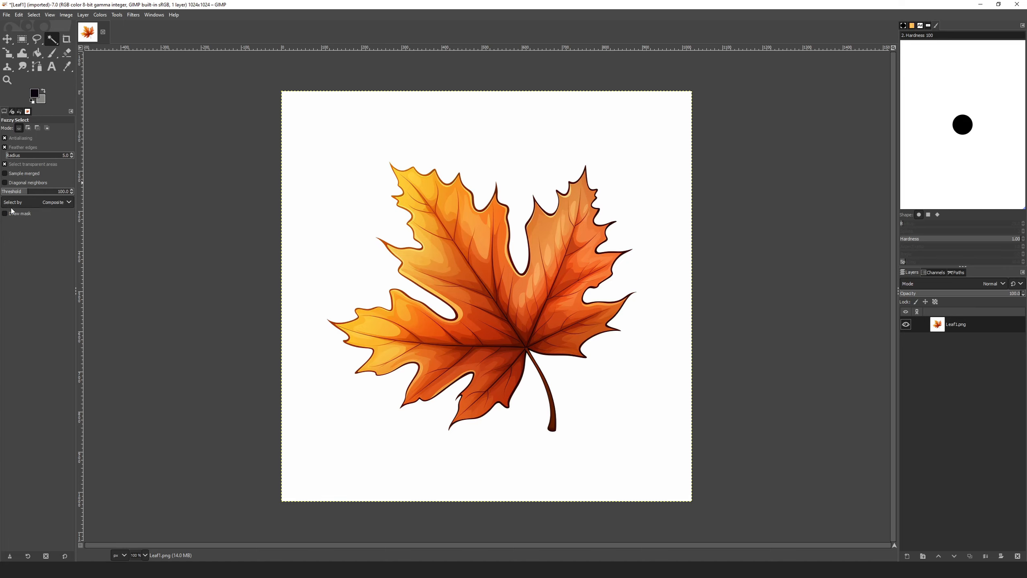
left_click(414, 243)
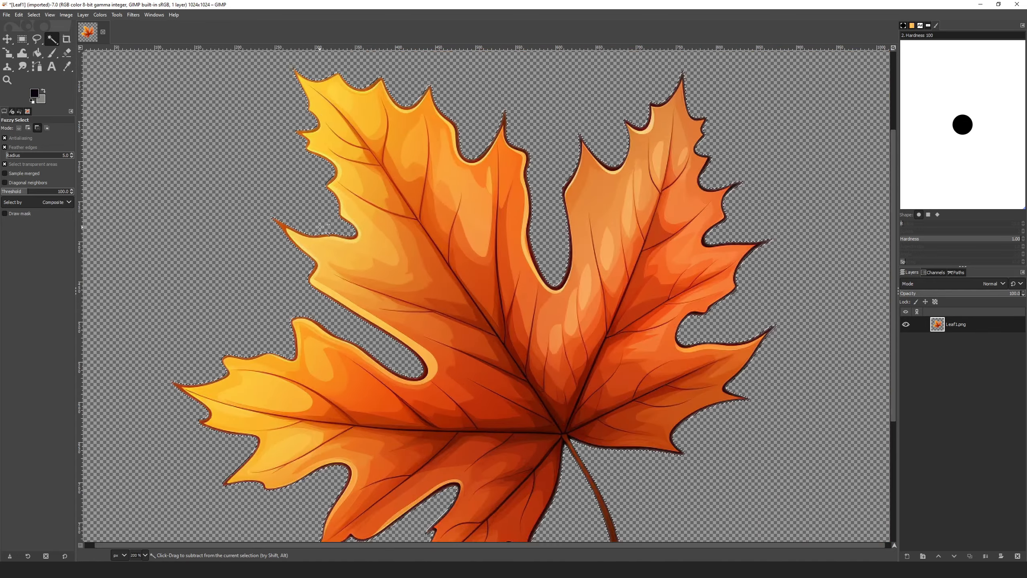
Step: Export the transparent leaf from GIMP as PNG over Leaf1.png
left_click(6, 14)
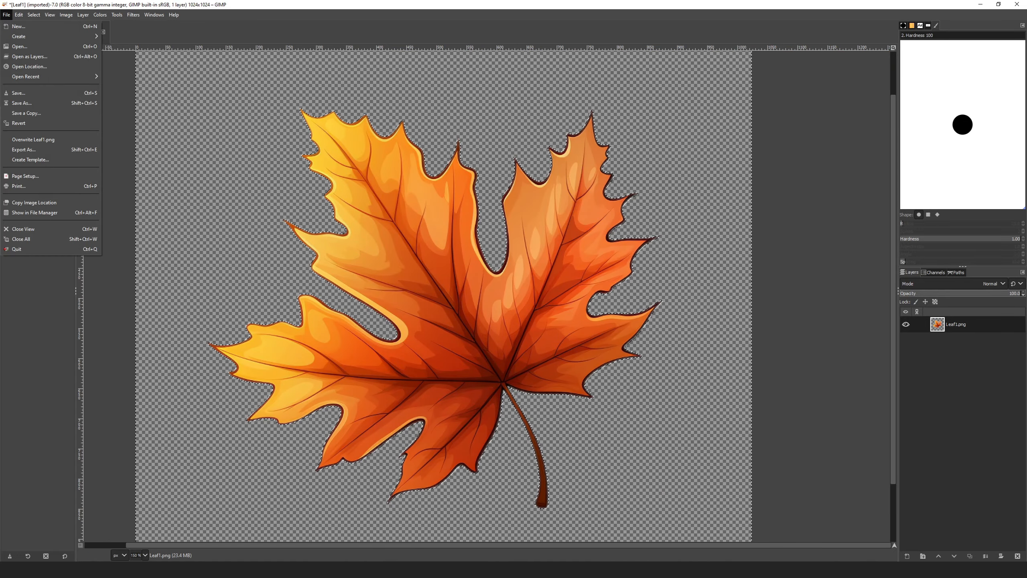
mouse_move(22, 150)
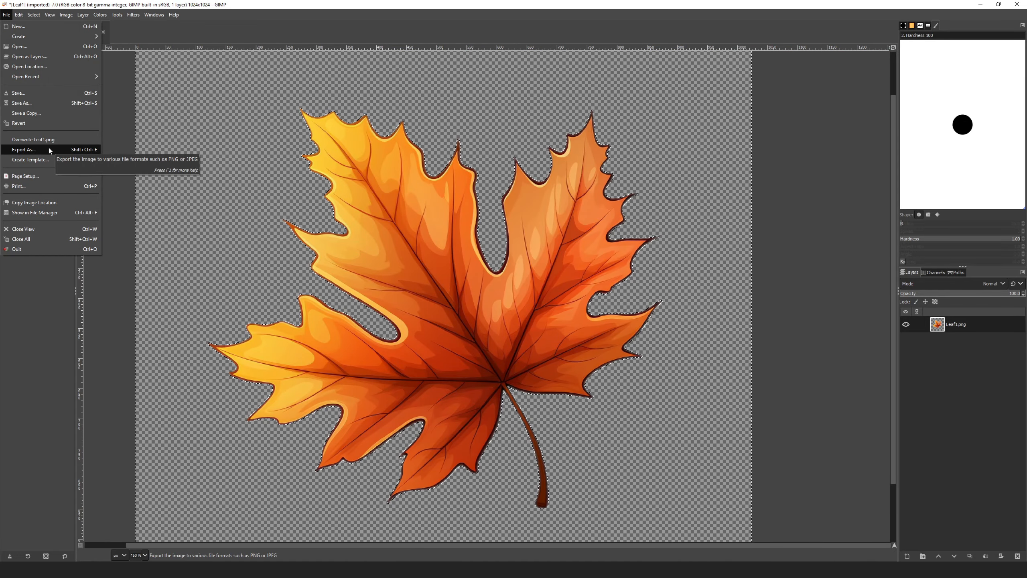
left_click(23, 149)
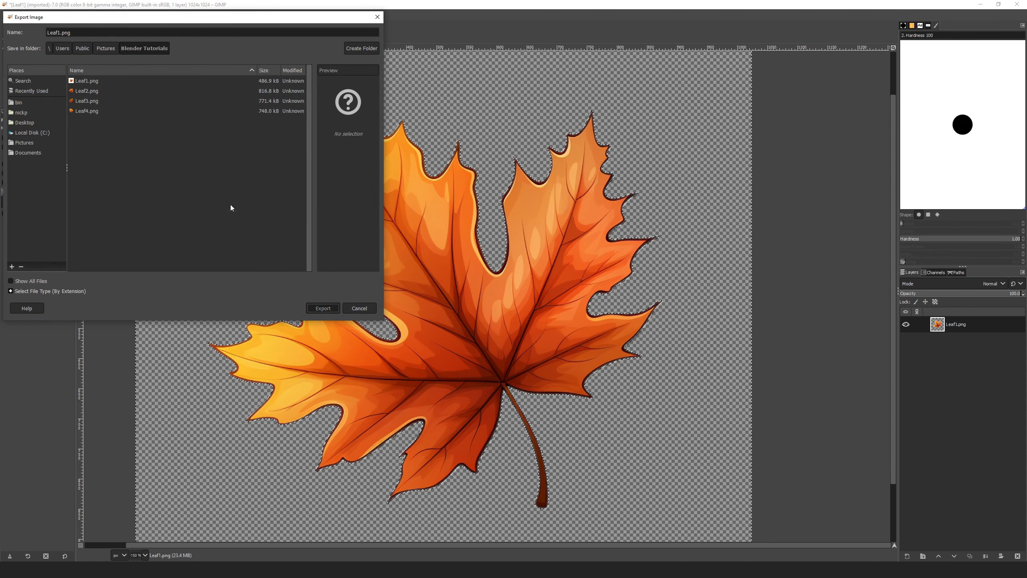
left_click(322, 308)
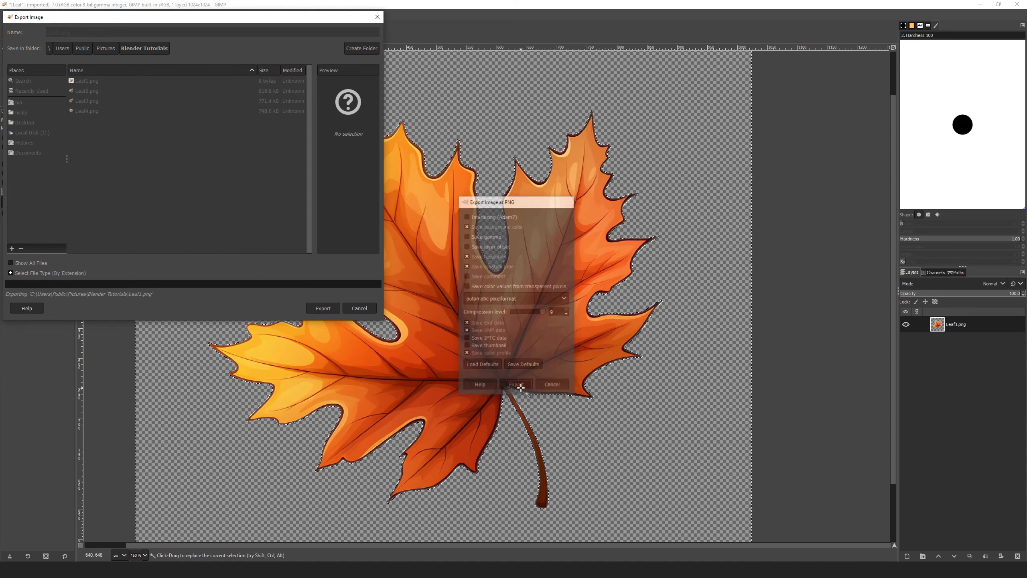
left_click(516, 384)
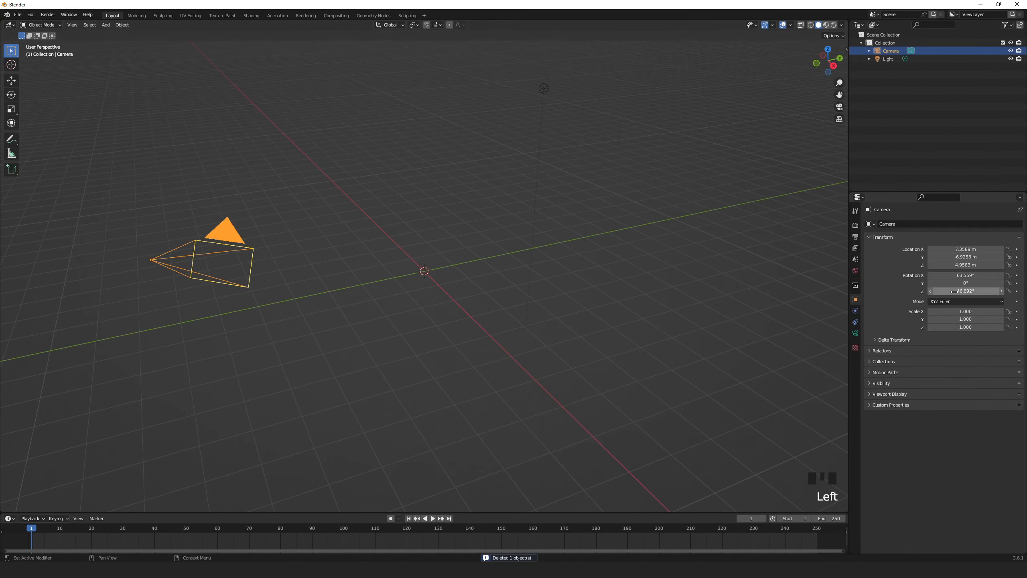
Step: Delete the cube, set the camera's rotation values, and make it orthographic
double_click(964, 256)
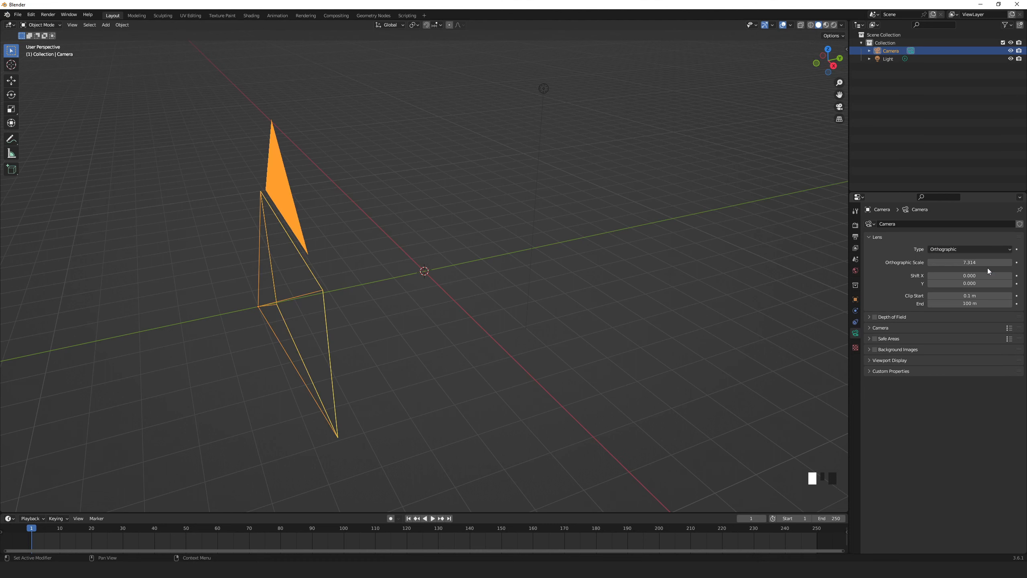
key("shift+a")
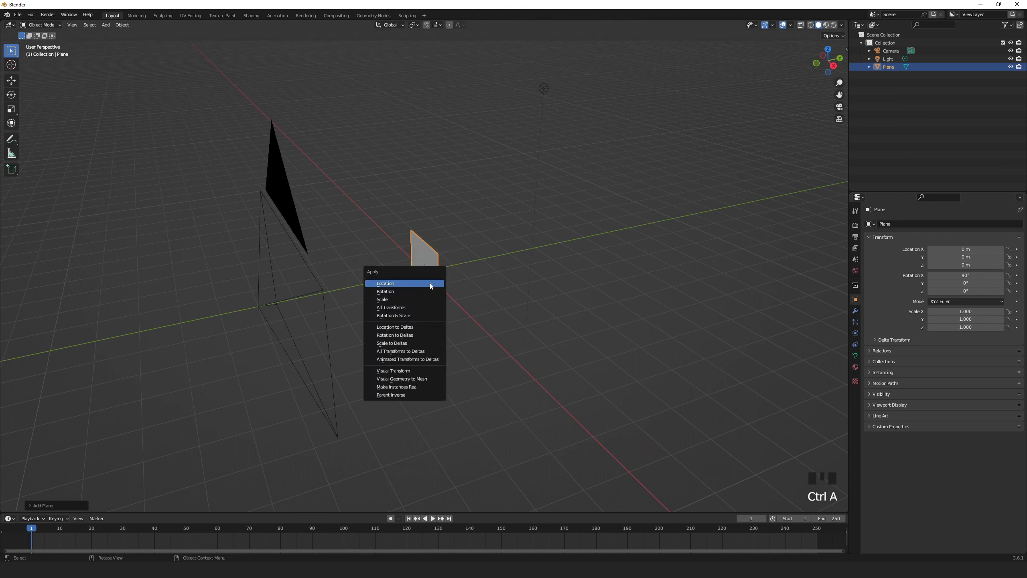
Step: Apply the plane's rotation, place it at Y 5, and scale it to fill the camera view
left_click(385, 291)
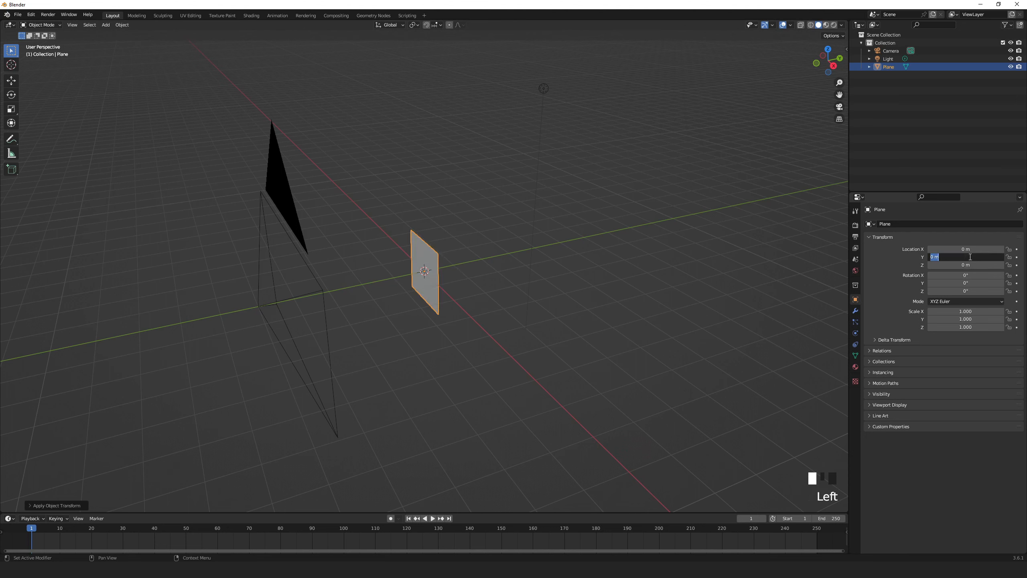
type("5")
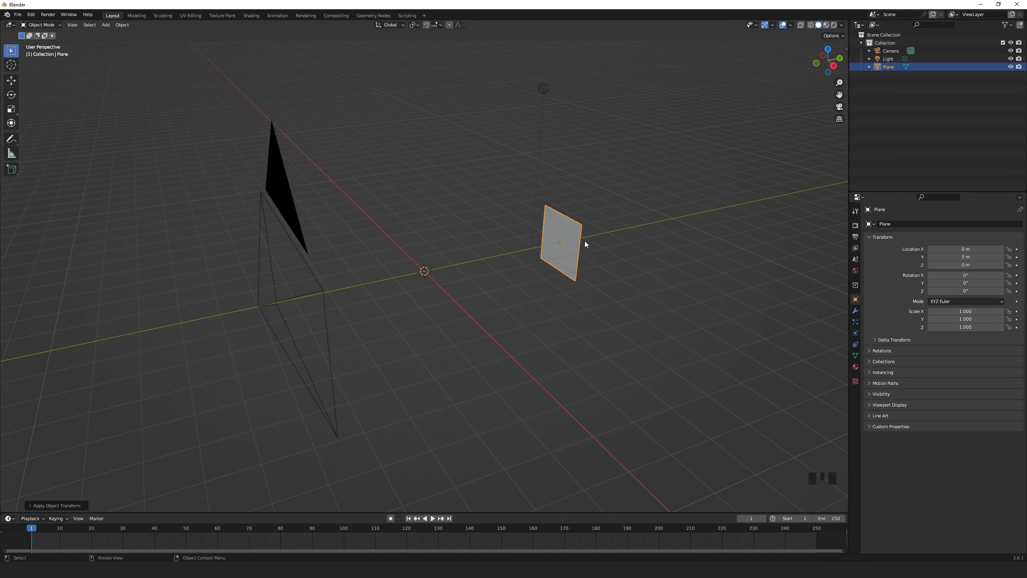
mouse_move(964, 312)
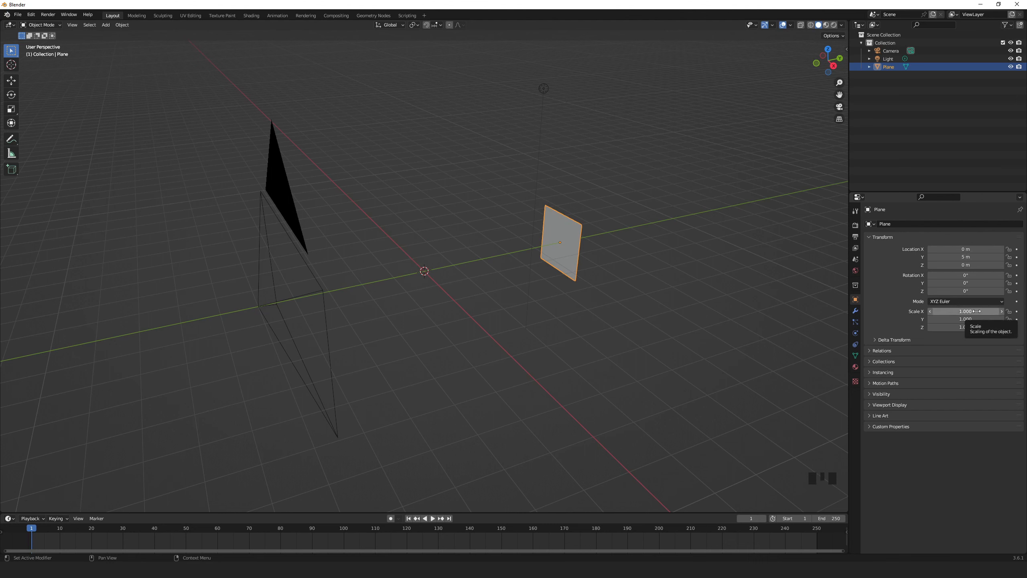
left_click_drag(963, 311, 976, 310)
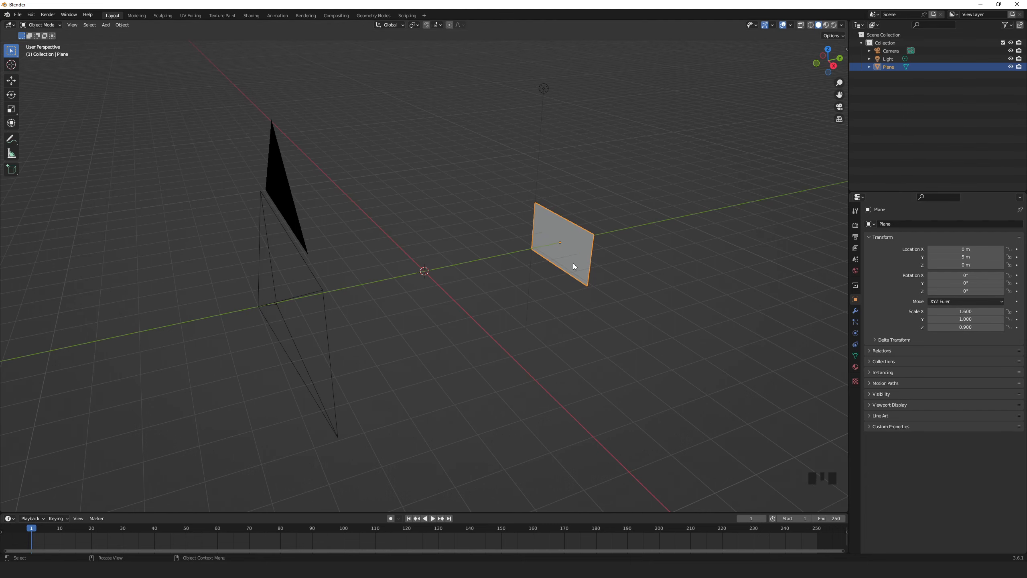
key("s")
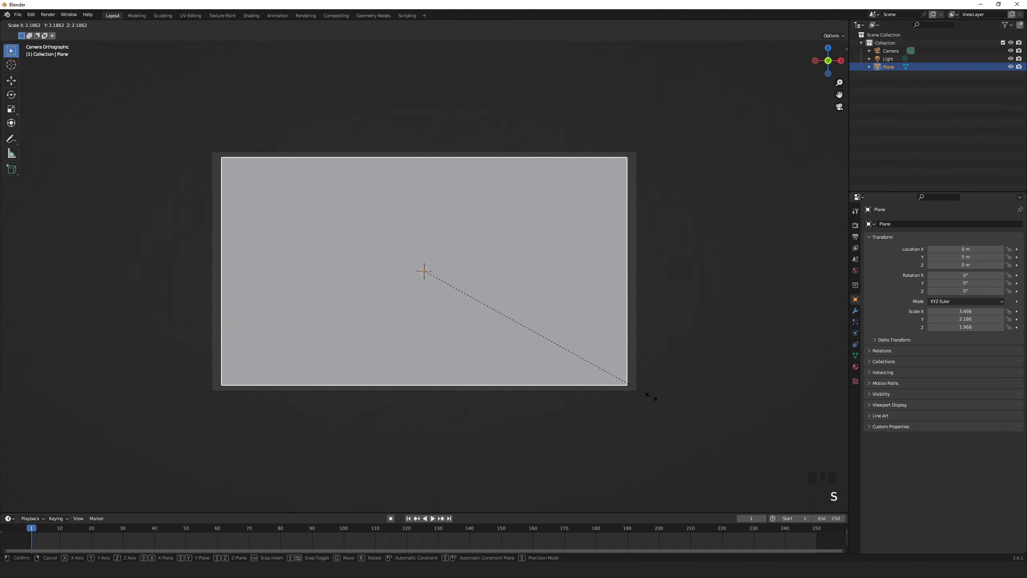
left_click(683, 301)
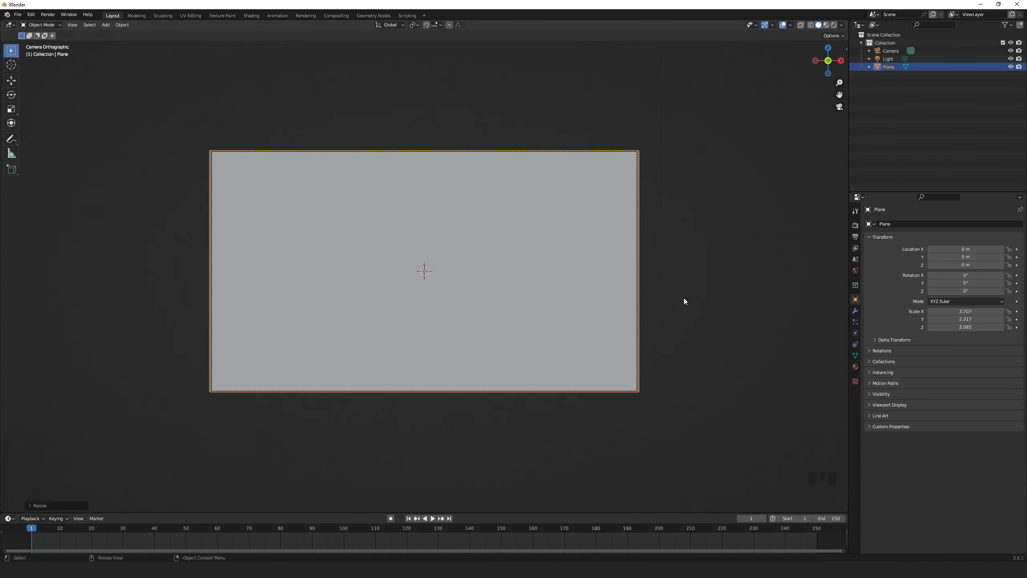
key("shift+a")
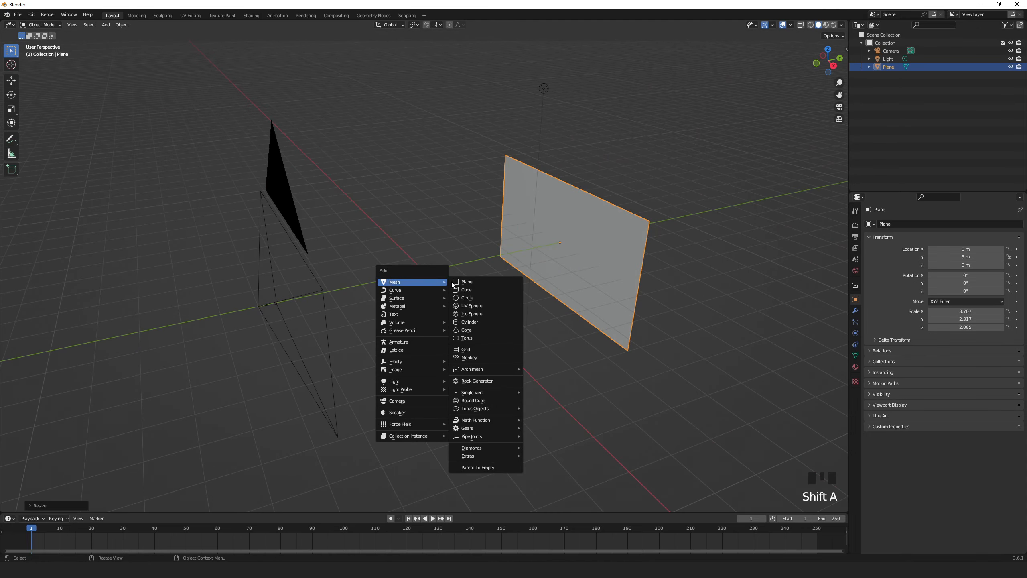
Step: Add a second plane rotated -100° on Y, scaled 3 on X, and moved 5.766 m along X
left_click(467, 282)
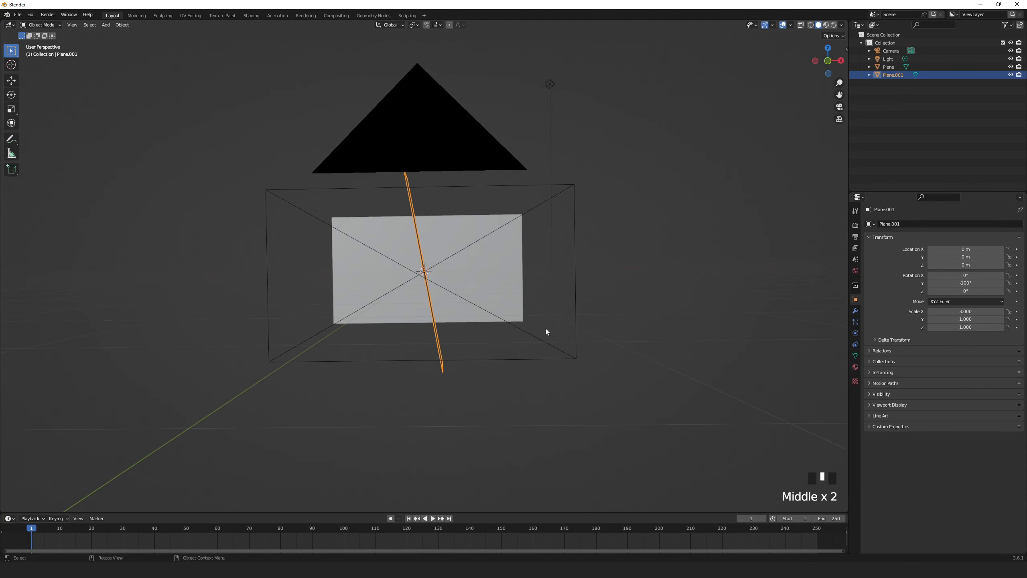
left_click_drag(424, 268, 614, 268)
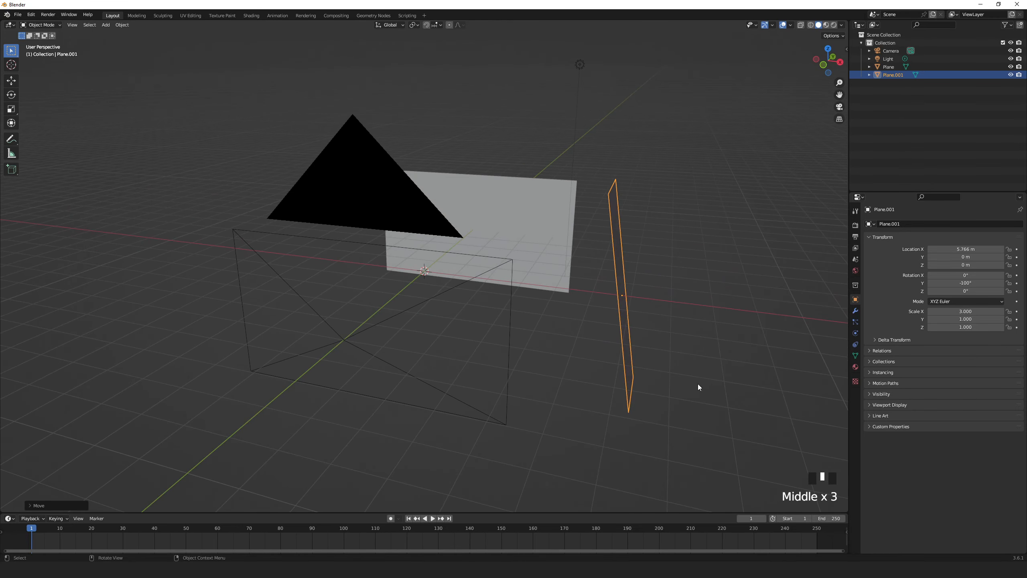
key("shift+a")
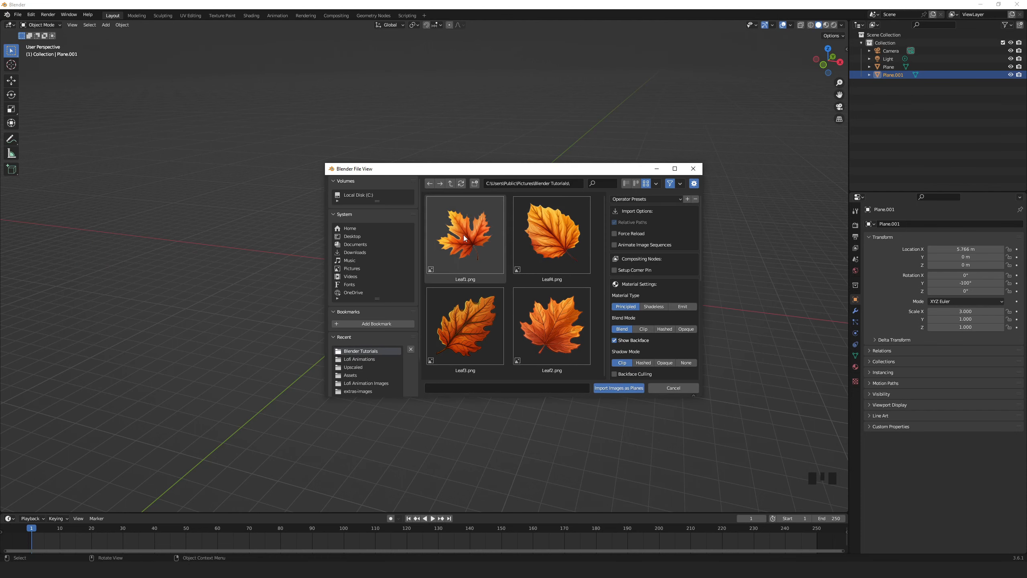
Step: Import Leaf1–Leaf4 as image planes and move them aside along X
left_click(616, 387)
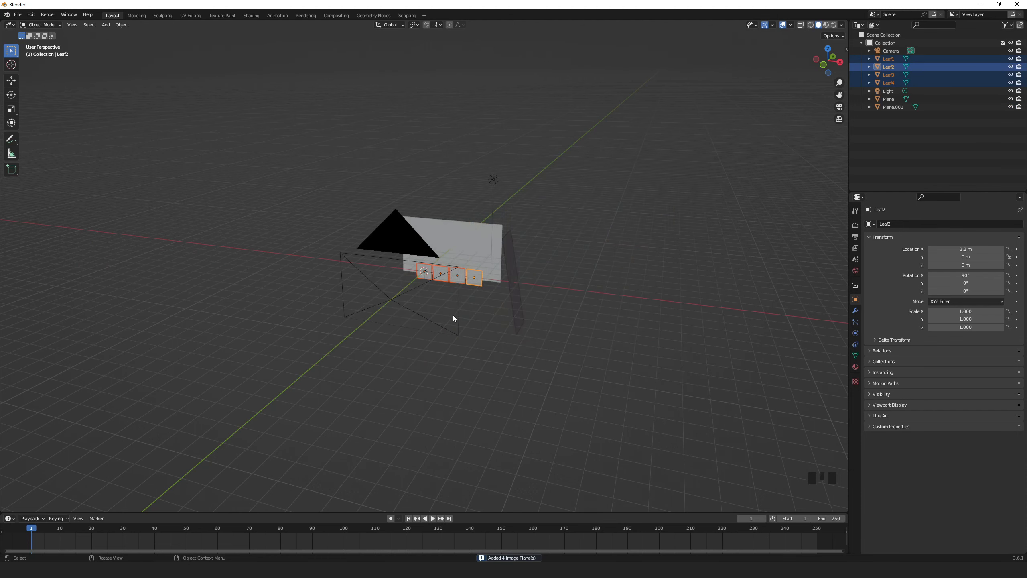
key("NUMPAD_1")
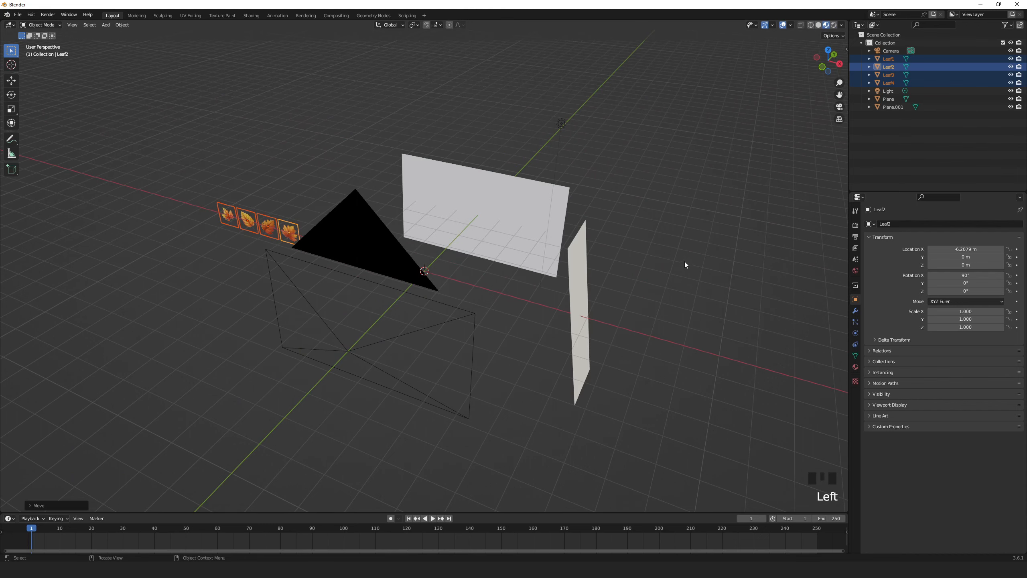
left_click_drag(685, 264, 717, 273)
type("100")
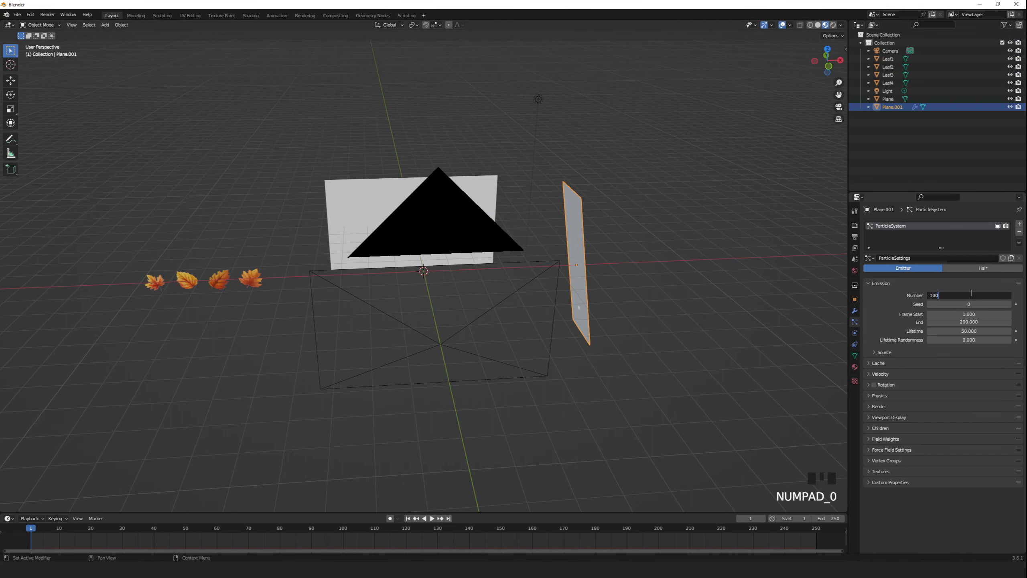
Step: Enter -250 on the emitter, then enable particle rotation with randomized phase and dynamic rotation
type("-250")
left_click(969, 321)
type("250.000")
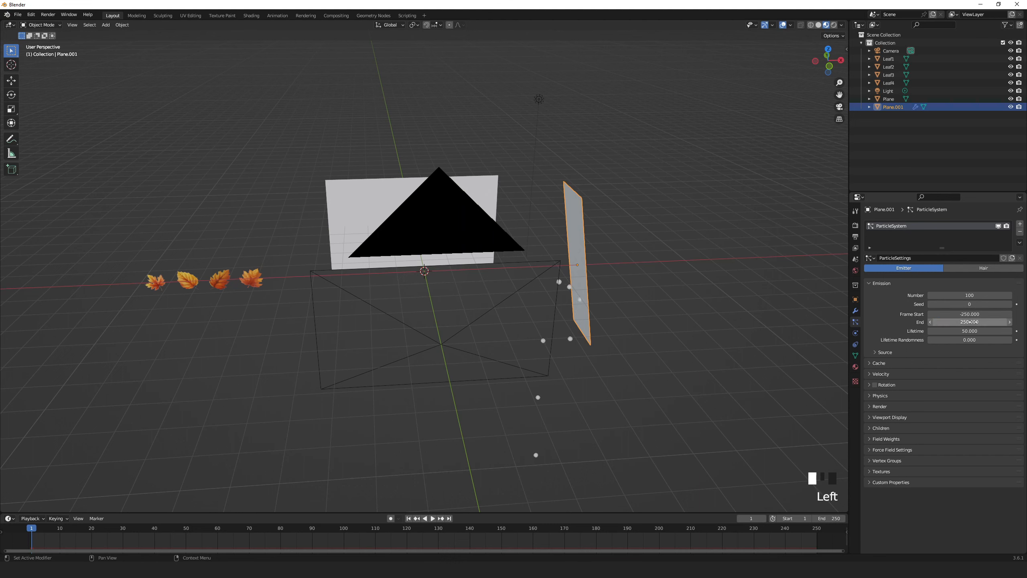
left_click(881, 385)
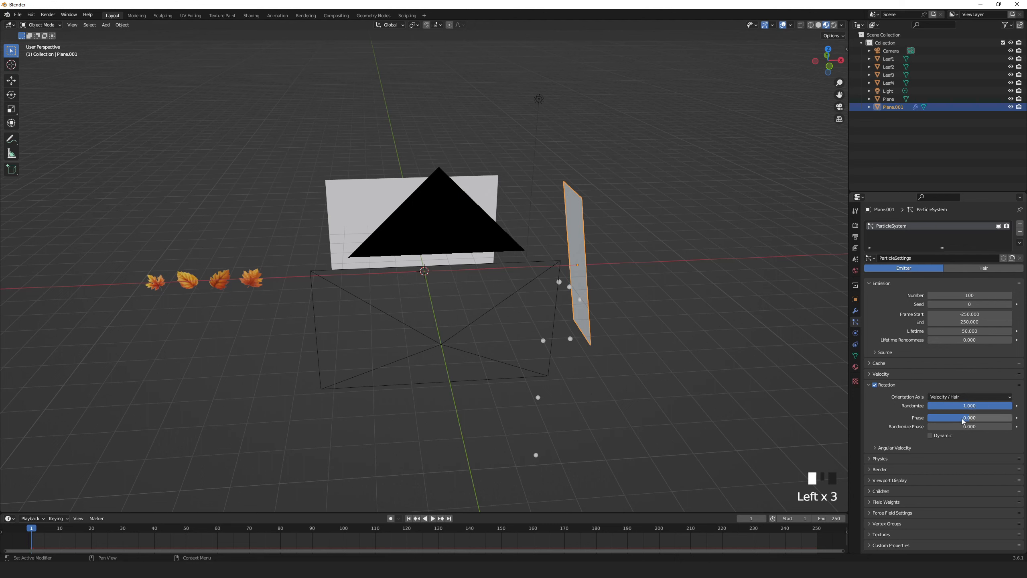
left_click_drag(969, 426, 996, 426)
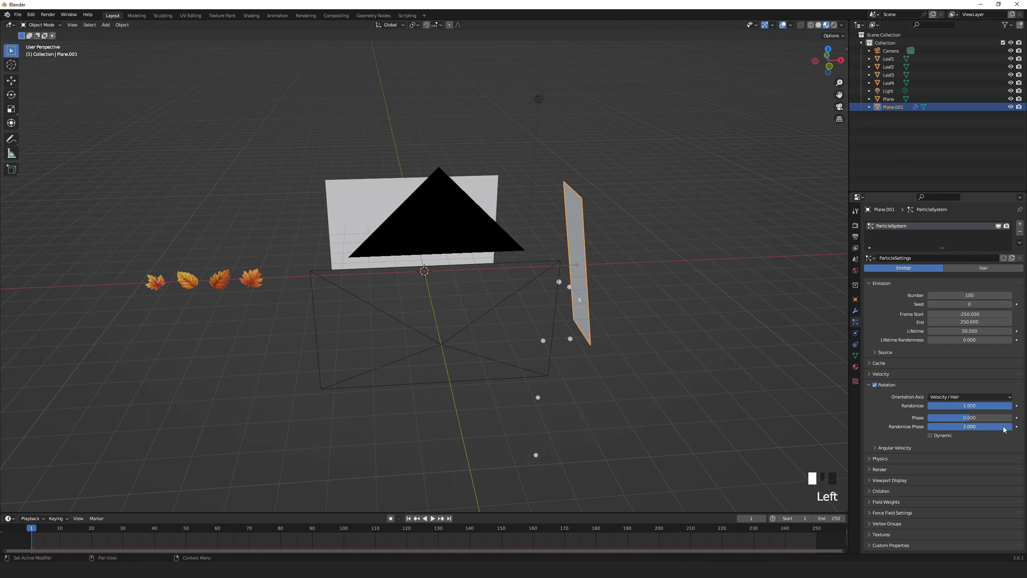
left_click(929, 434)
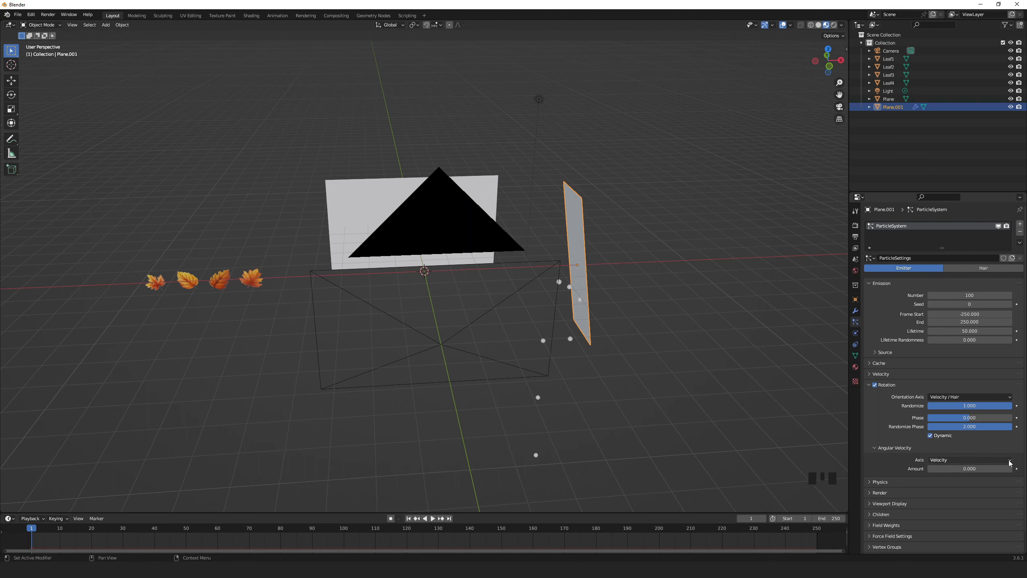
scroll("down", 3)
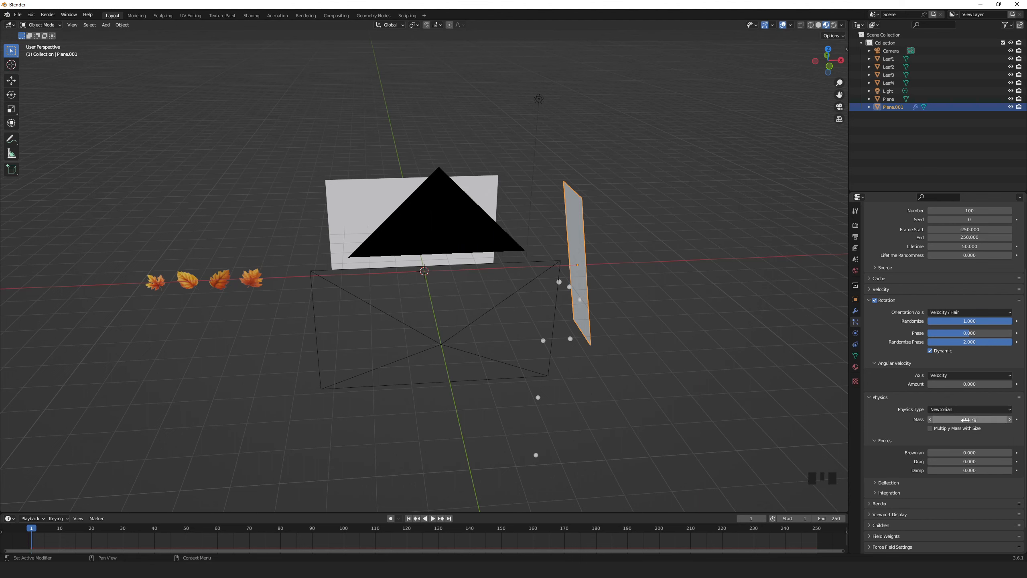
scroll("down", 3)
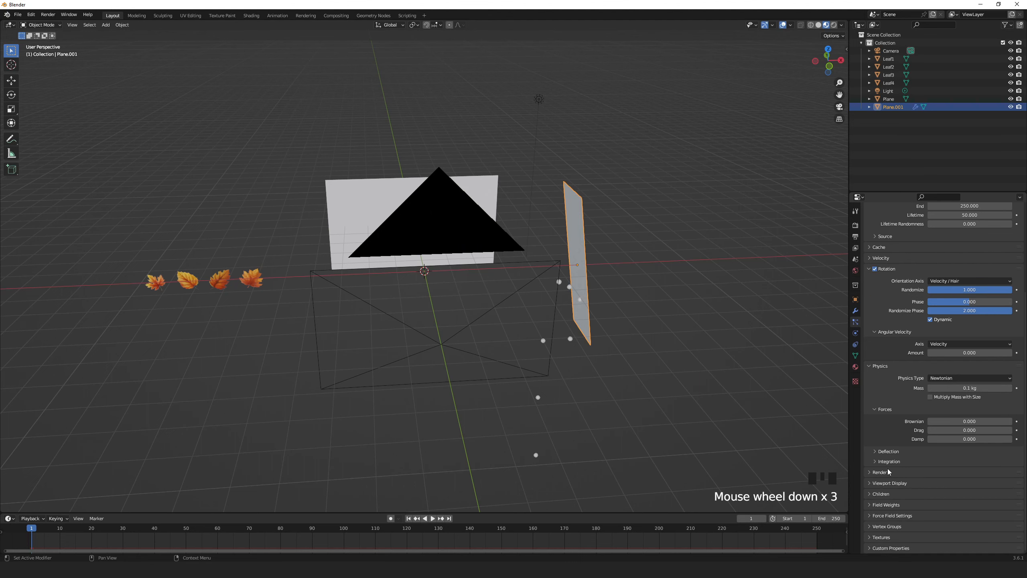
Step: Render the particles as objects using Leaf1 as the instance object
left_click(968, 452)
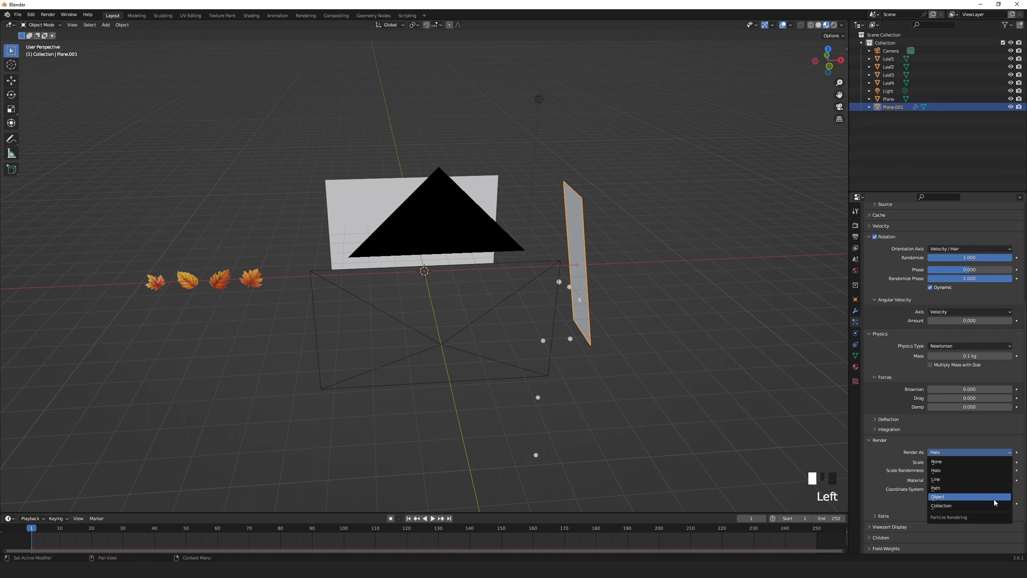
left_click(938, 495)
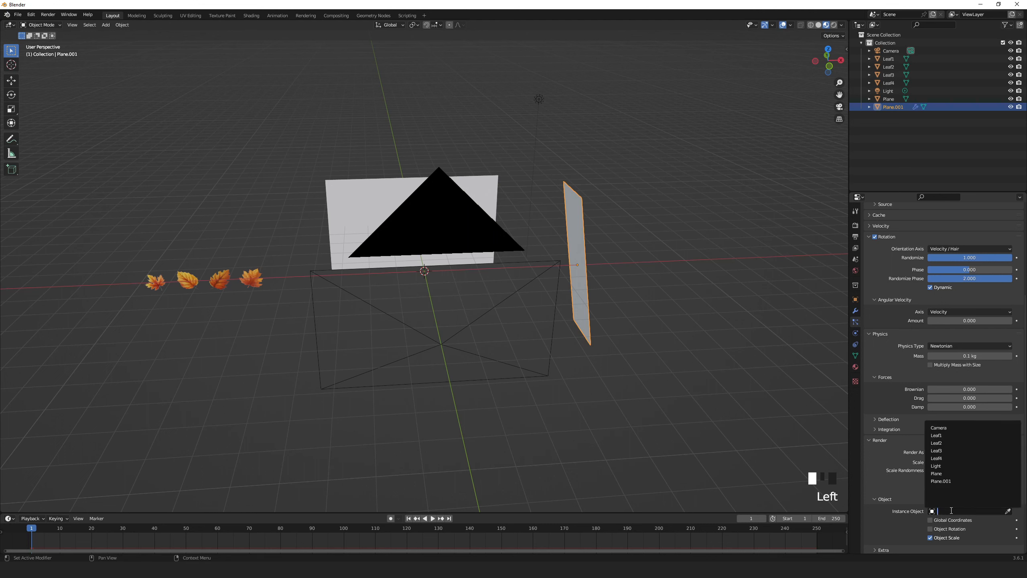
left_click(935, 434)
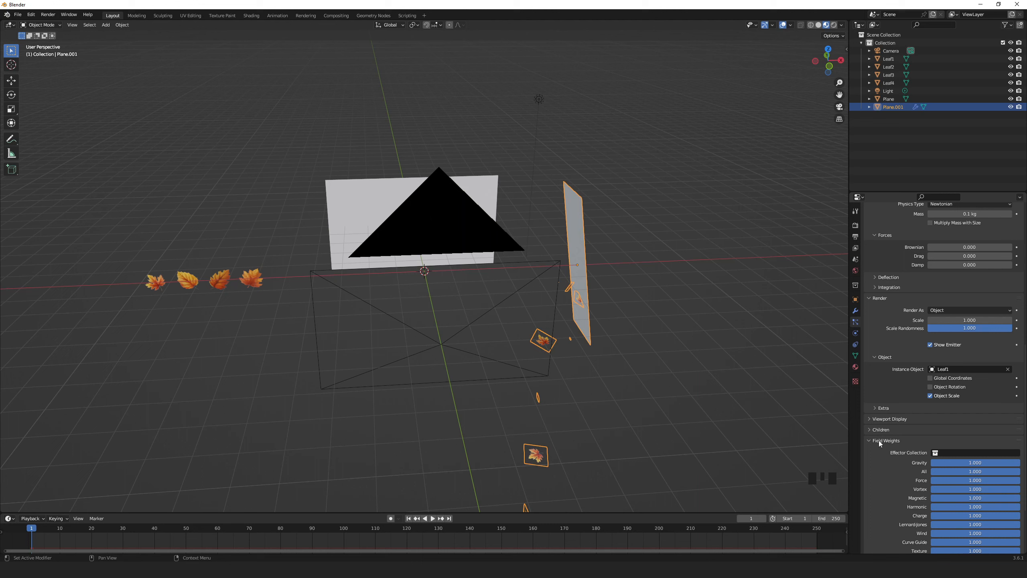
key("space")
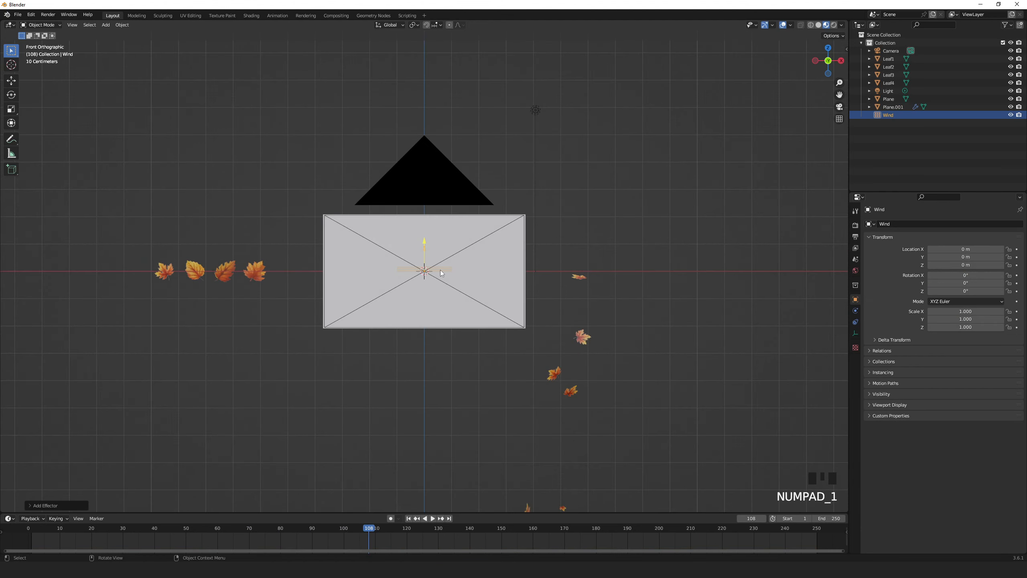
Step: Rotate the wind field about -90° on Y and move it beside the background plane
key("r")
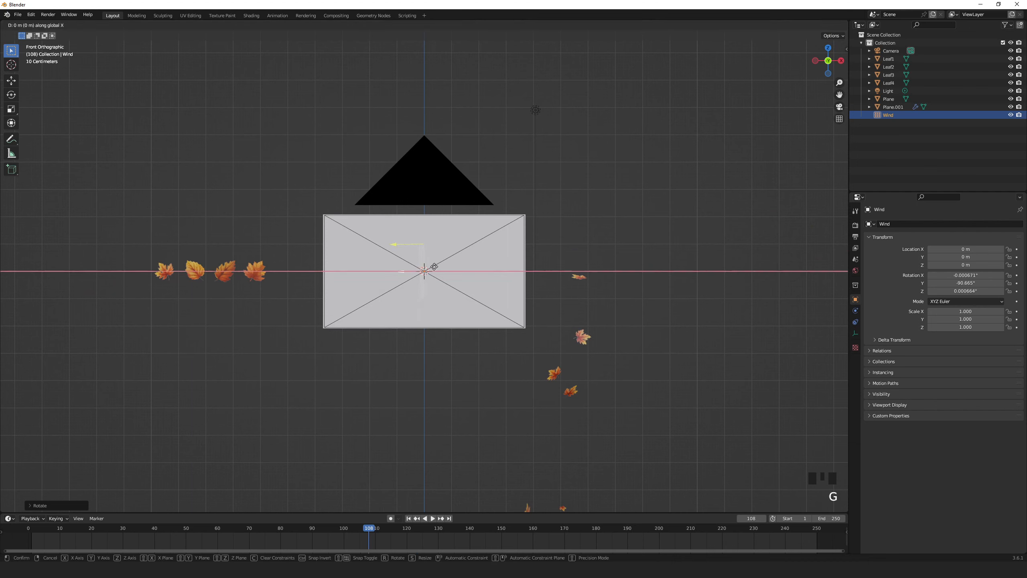
key("s")
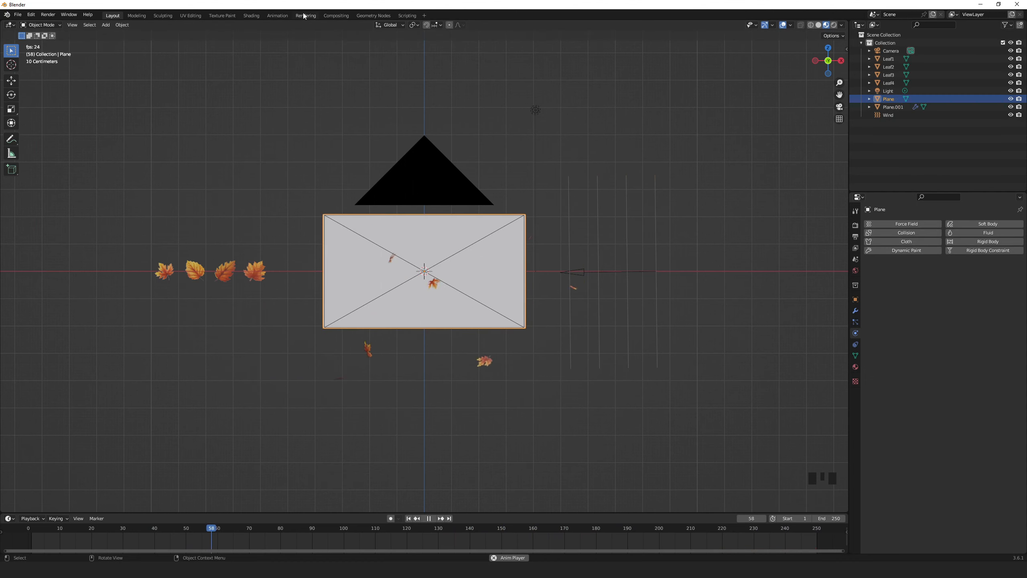
Step: In the Shading workspace, search 'image' to add an Image Texture node for the plane's material
left_click(250, 16)
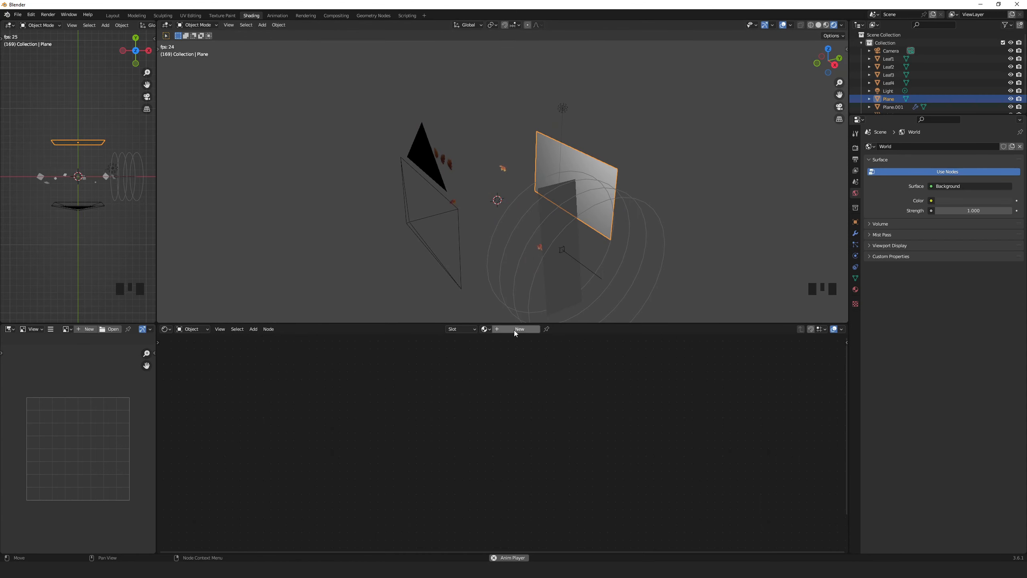
key("shift+a")
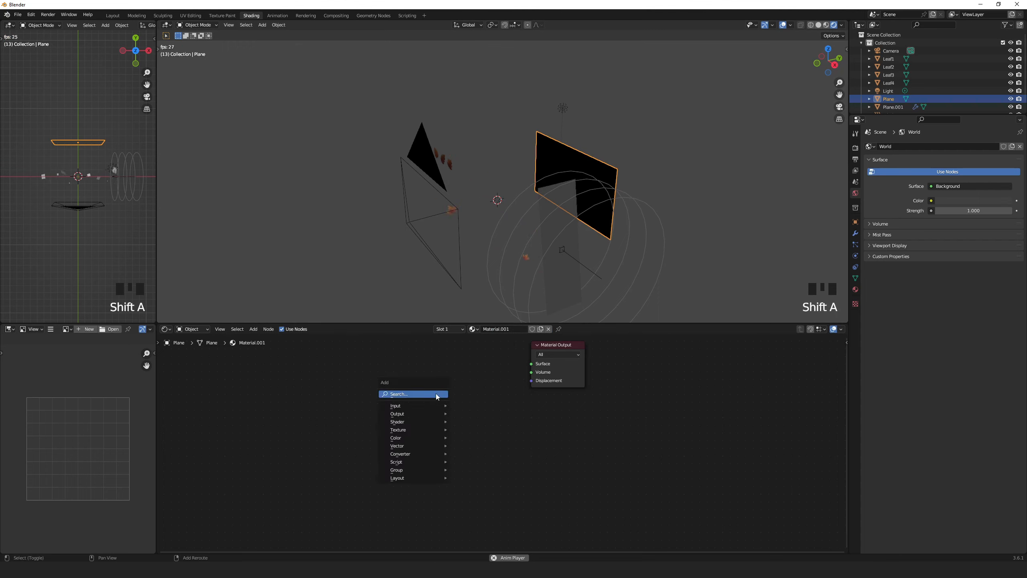
type("image")
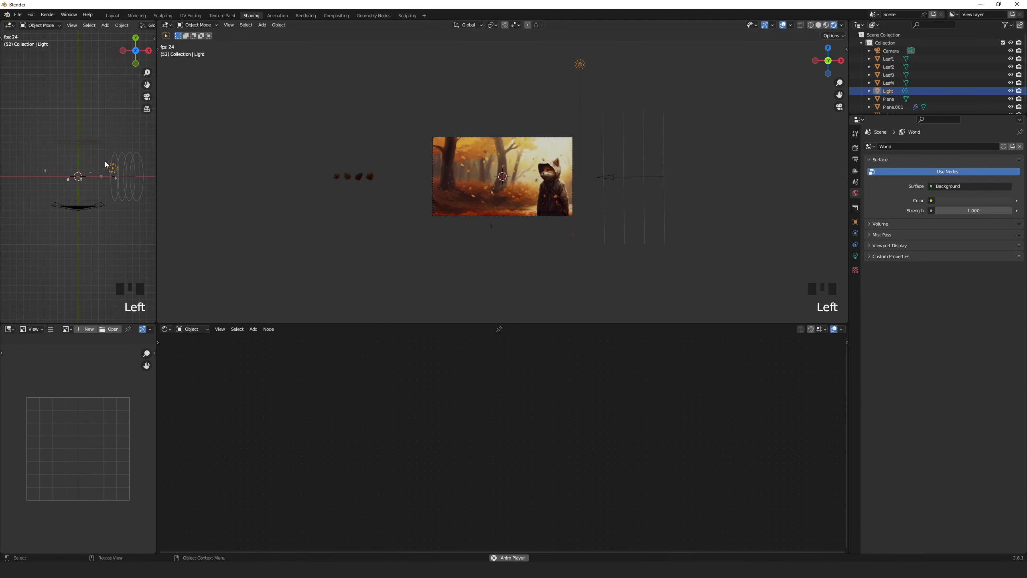
Step: Make the light an angled Sun of strength 5 and add a Turbulence force field (strength 0.3, noise 5)
key("g")
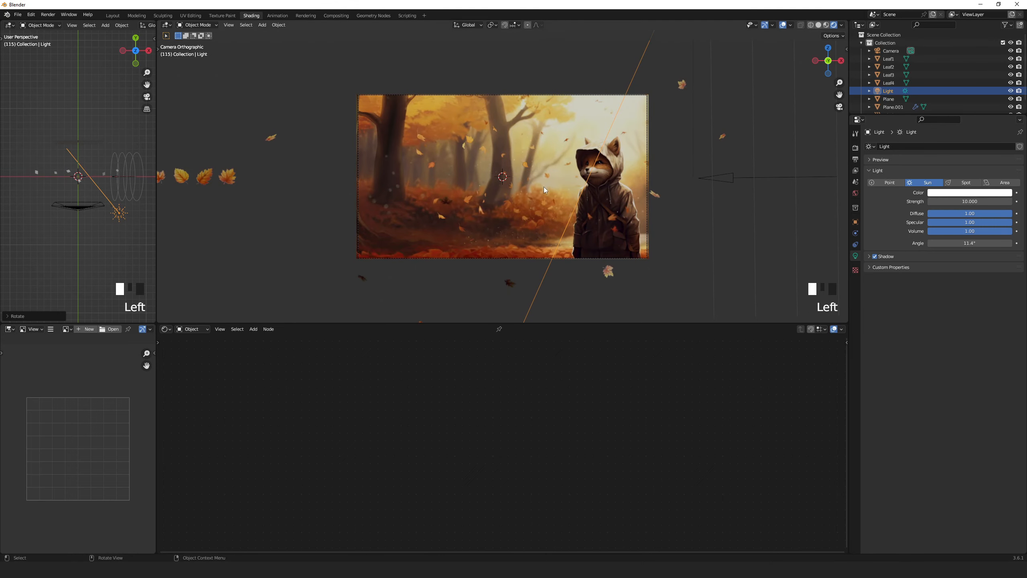
scroll("down", 3)
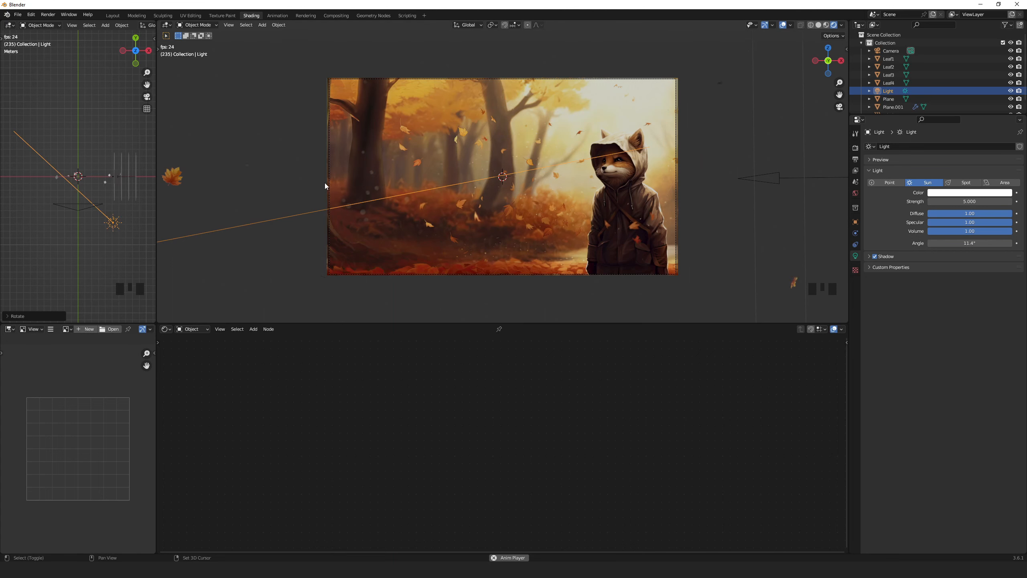
key("shift+a")
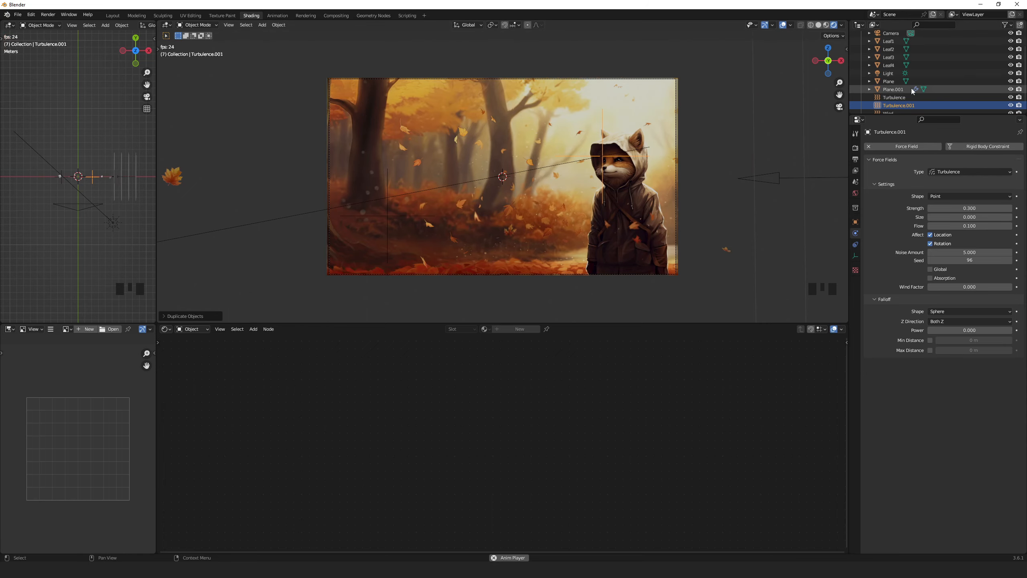
Step: Select Plane.001 and add particle systems, with ParticleSystem.001 instancing Leaf2
left_click(893, 89)
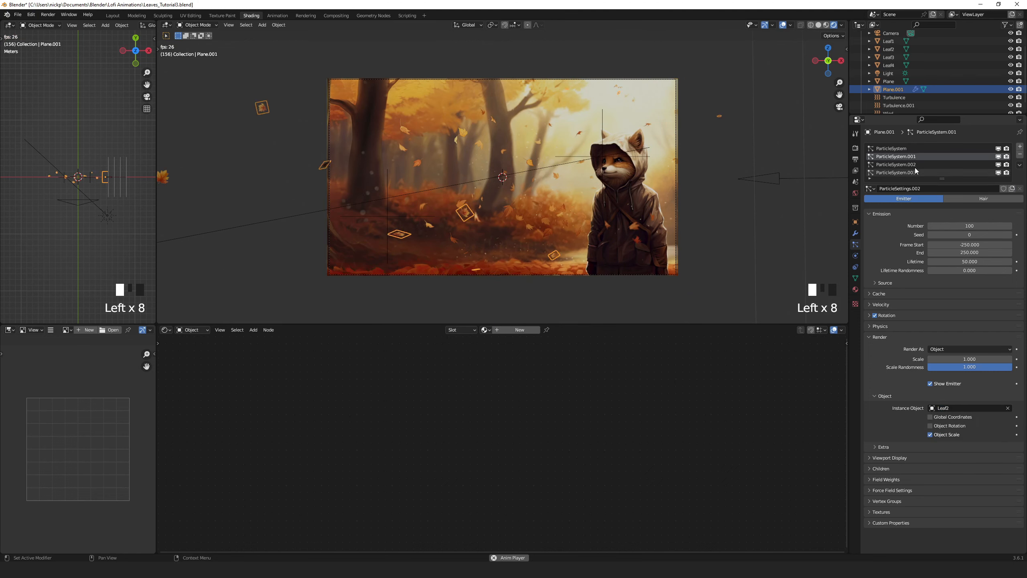
left_click(969, 408)
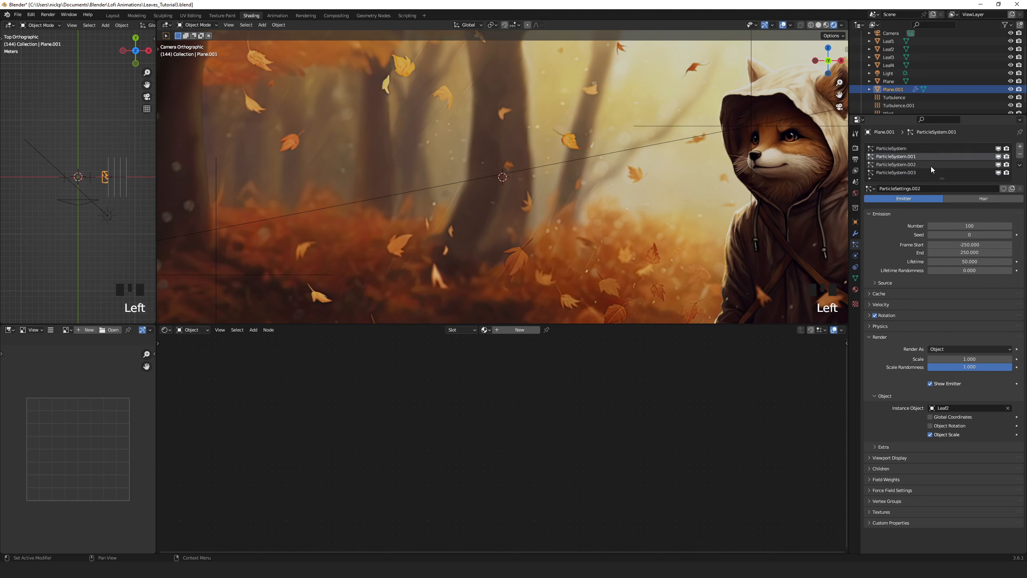
Step: Set ParticleSystem.002 and .003 to Leaf3 and Leaf4 with new seeds, then preview playback
left_click(896, 165)
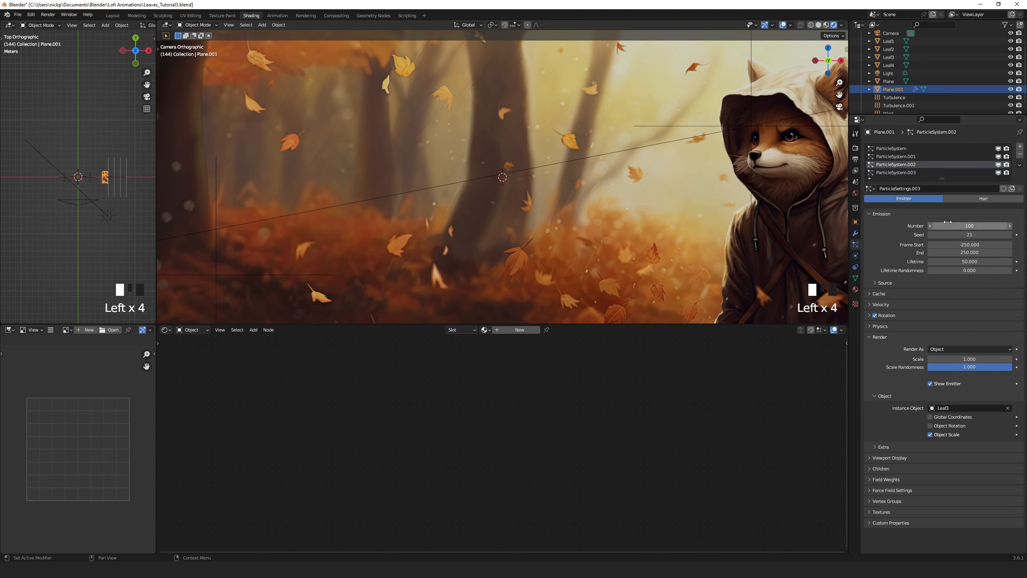
left_click(896, 172)
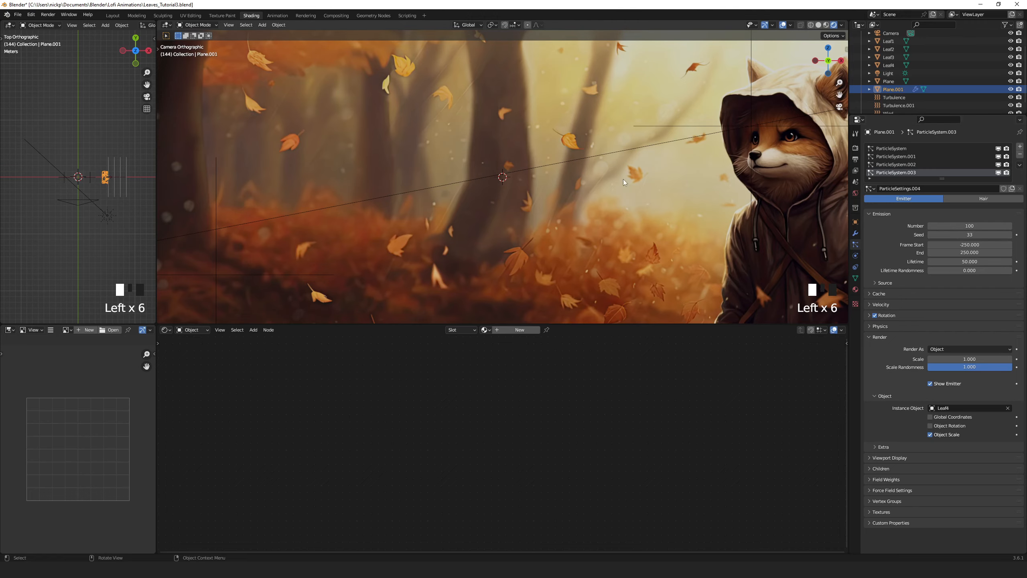
key("space")
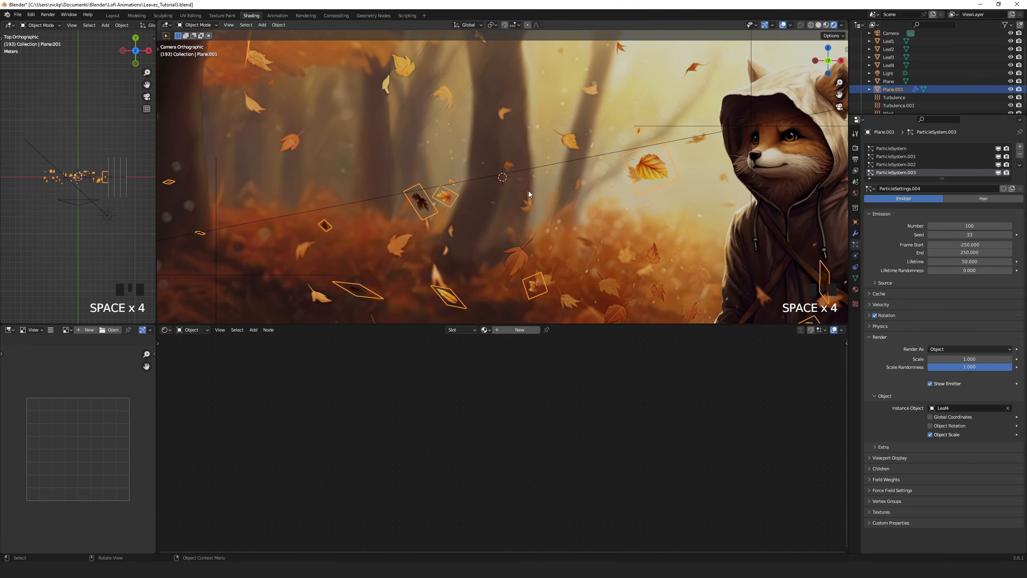
key("space")
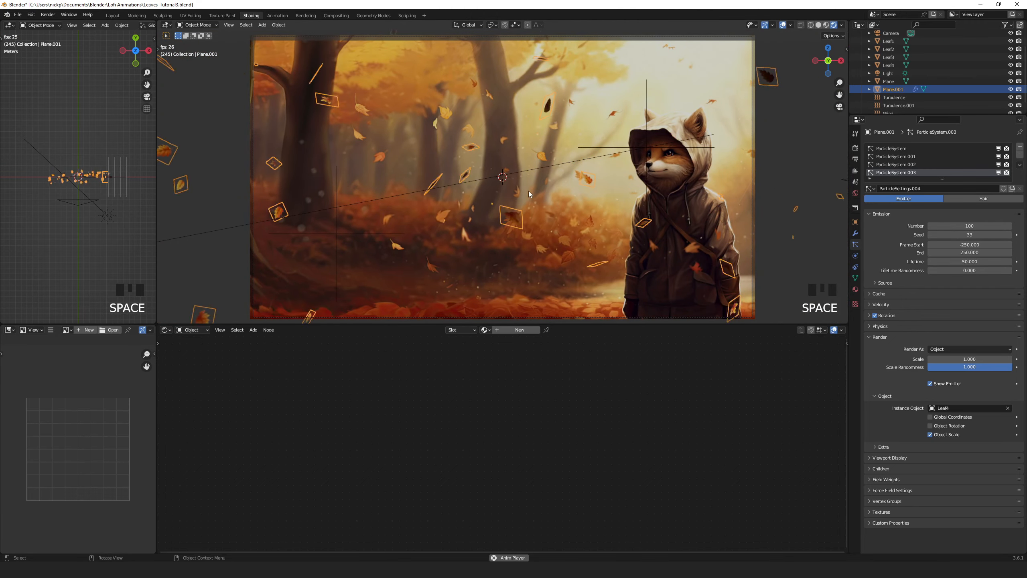
key("space")
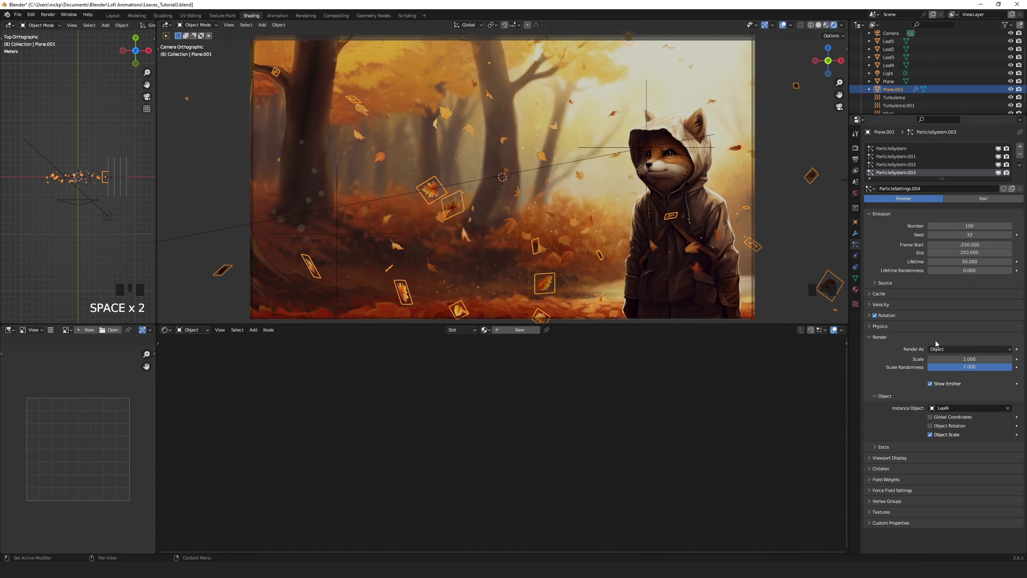
Step: Set the first particle system's angular velocity amount to 1 and replay the animation
left_click(886, 315)
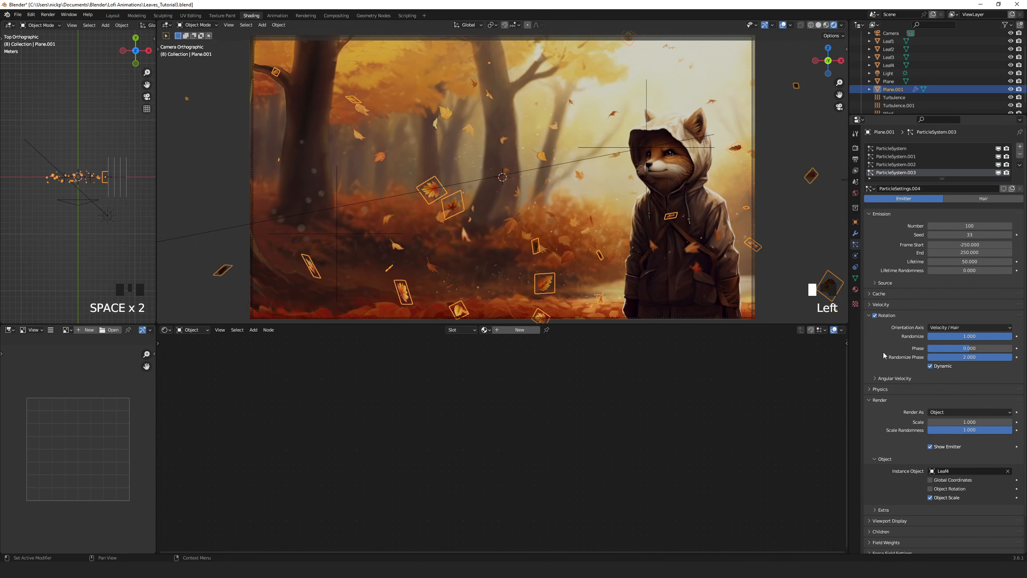
left_click(892, 377)
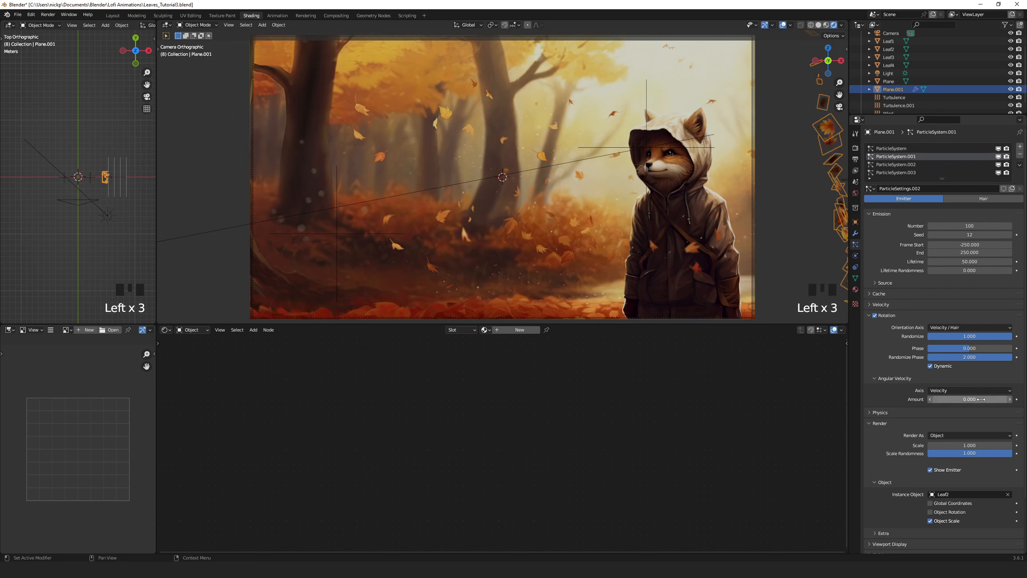
left_click(904, 149)
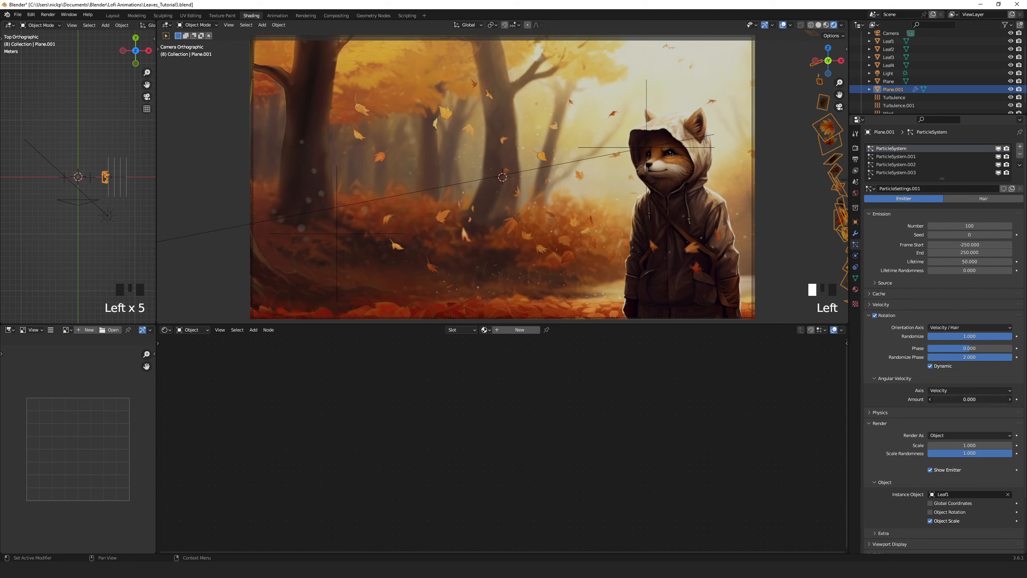
left_click(969, 398)
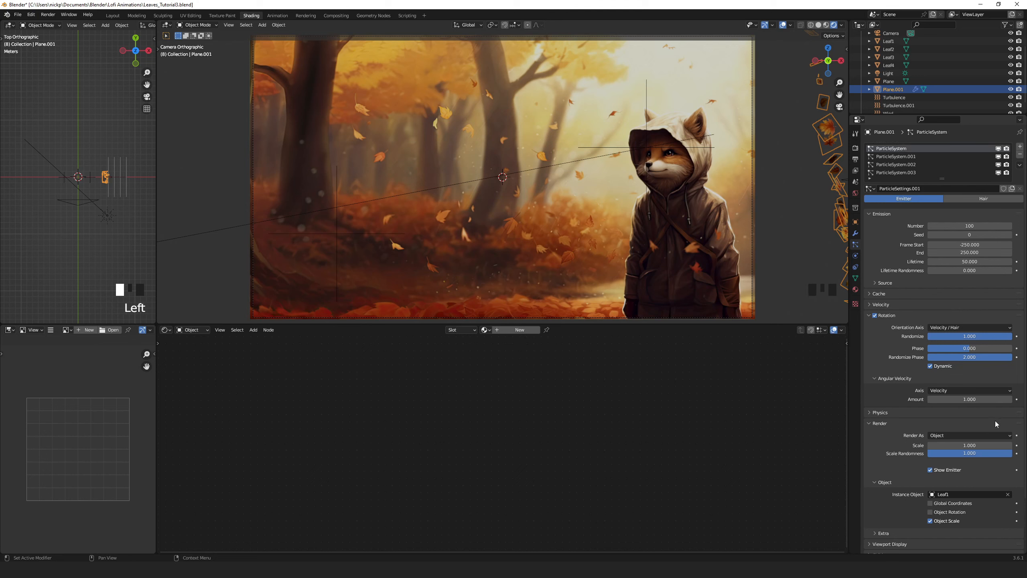
key("space")
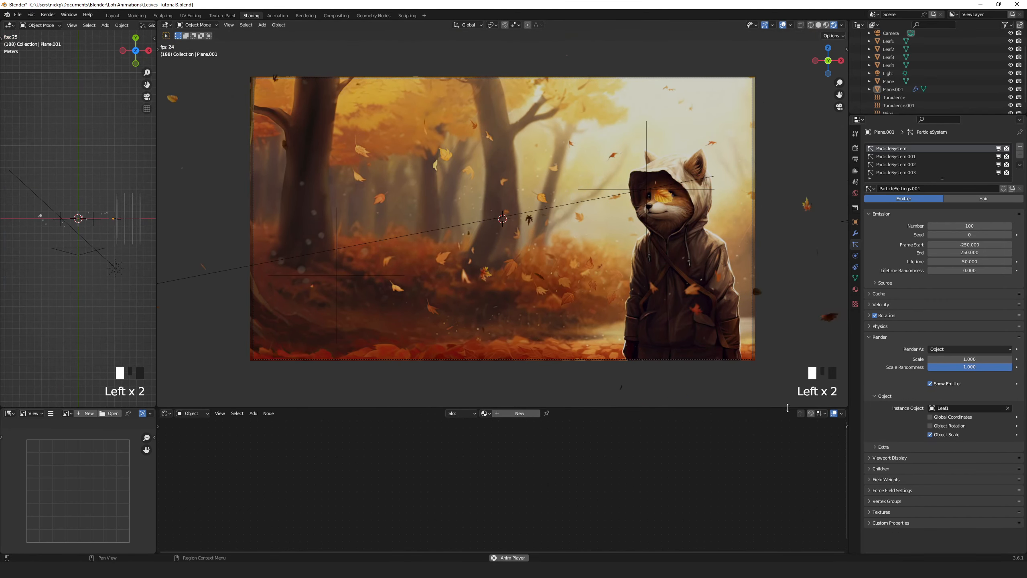
Step: Select the Leaf1 leaf to show its image-texture material nodes, then play the animation
scroll("up", 3)
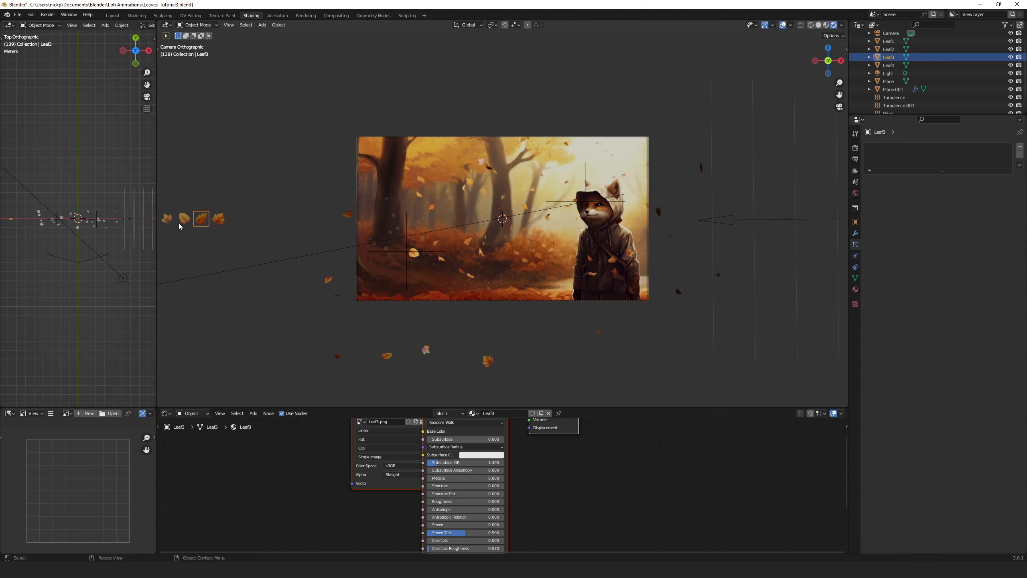
left_click(184, 218)
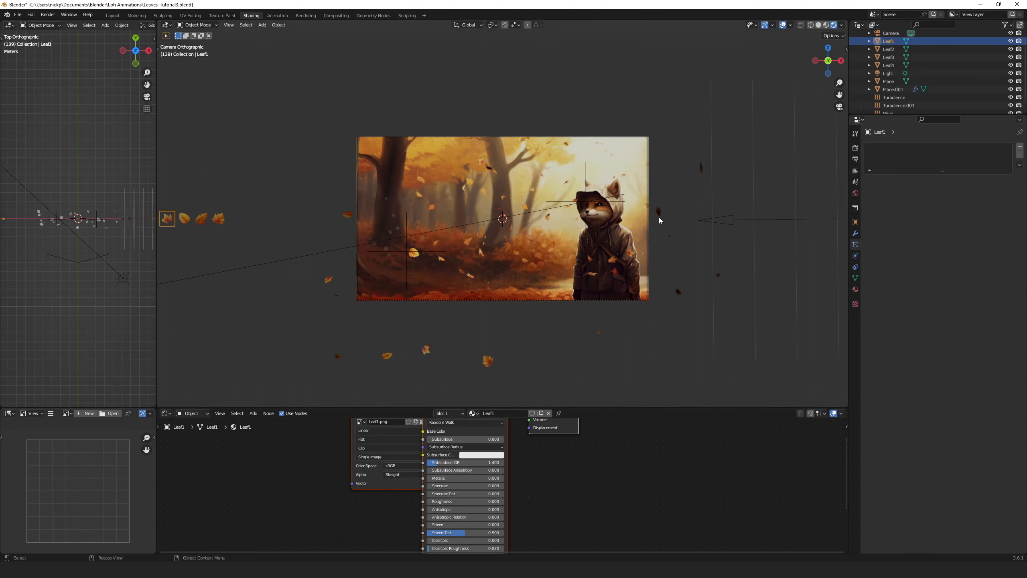
key("space")
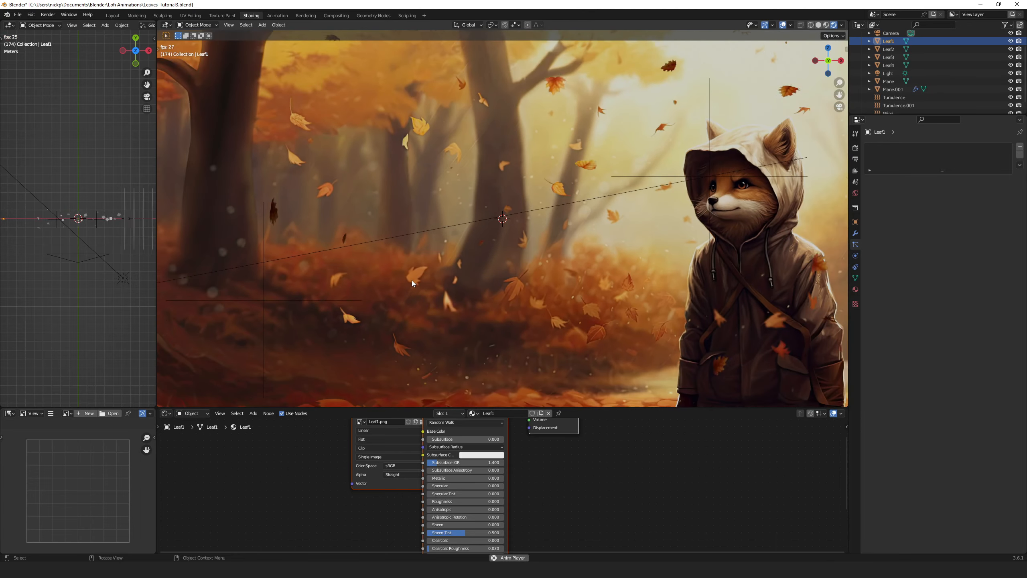